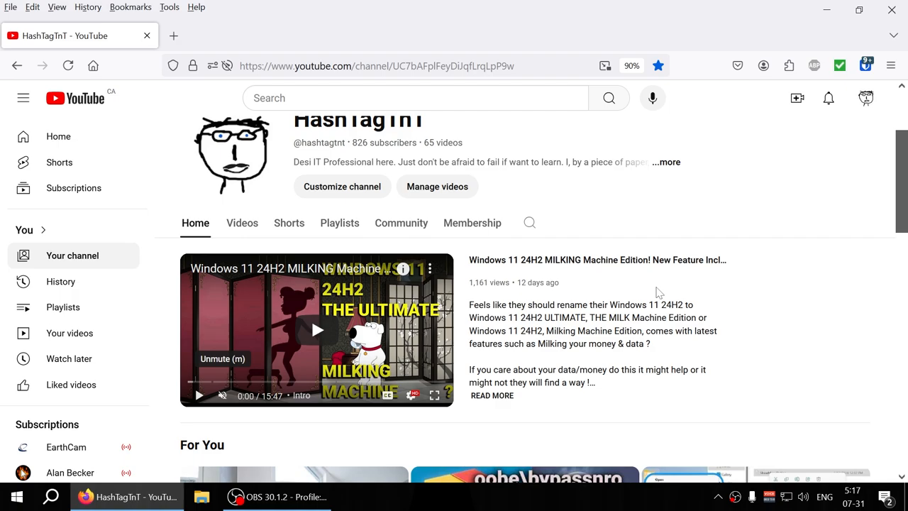
# Step: Scroll to the channel header and select the 826 subscriber count
pyautogui.scroll(3)
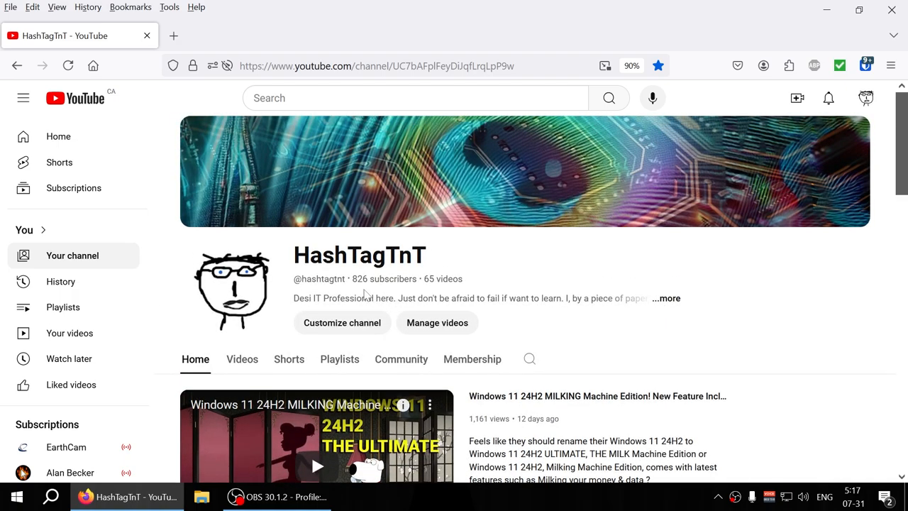
pyautogui.doubleClick(359, 278)
pyautogui.write('calc')
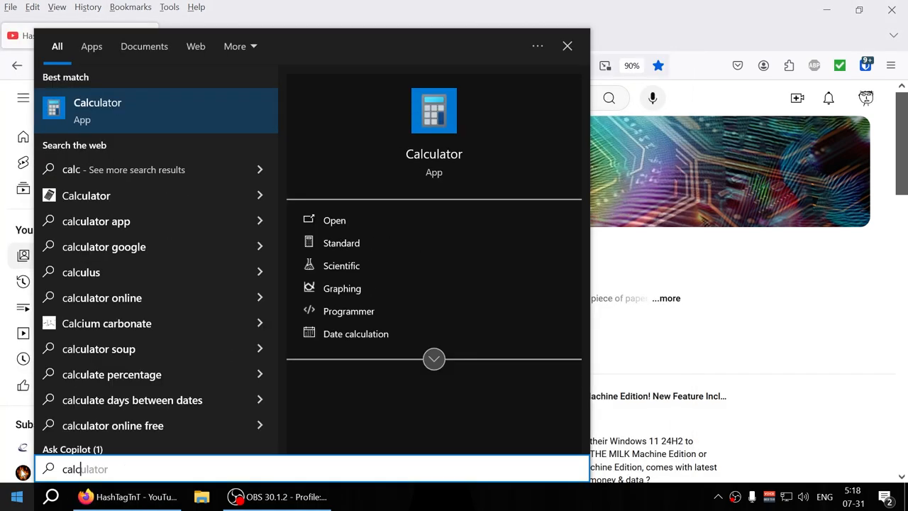
# Step: Compute 826 − 745 = 81 in Calculator, then open the promotions video in a new tab
pyautogui.click(333, 220)
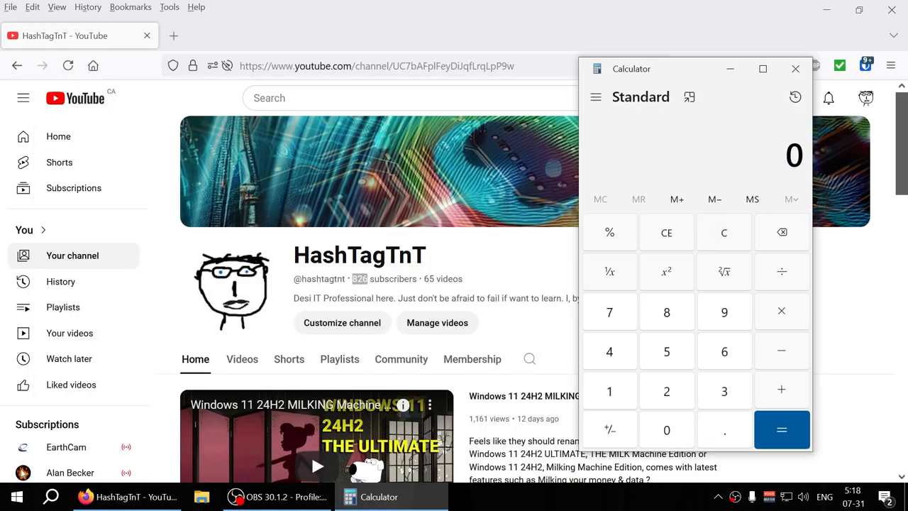
pyautogui.click(610, 312)
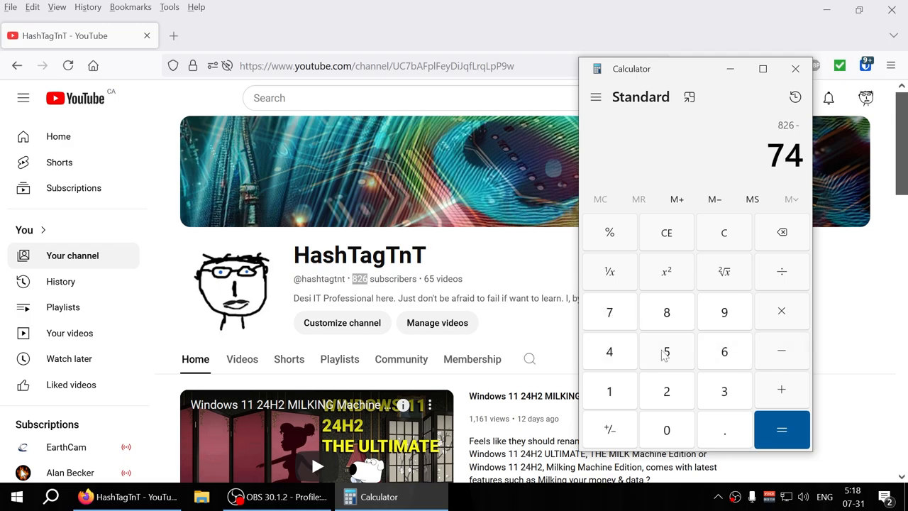
pyautogui.click(780, 429)
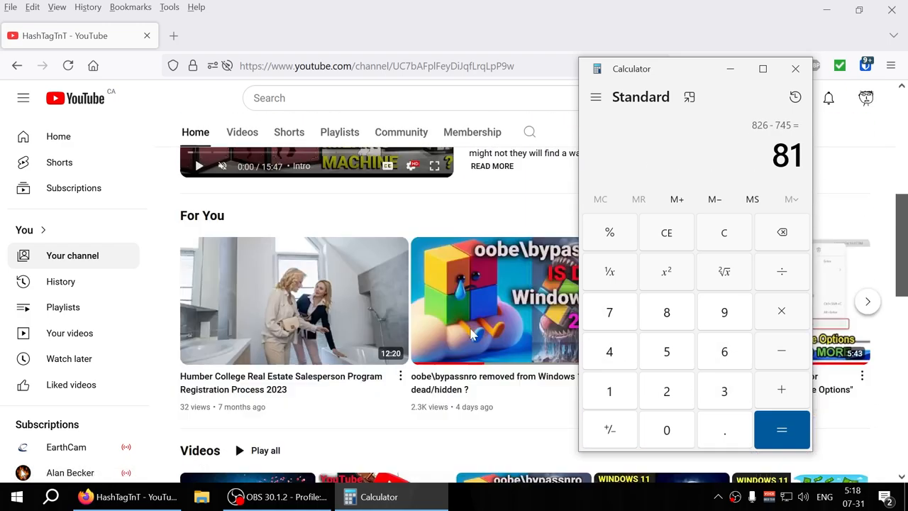
pyautogui.click(794, 69)
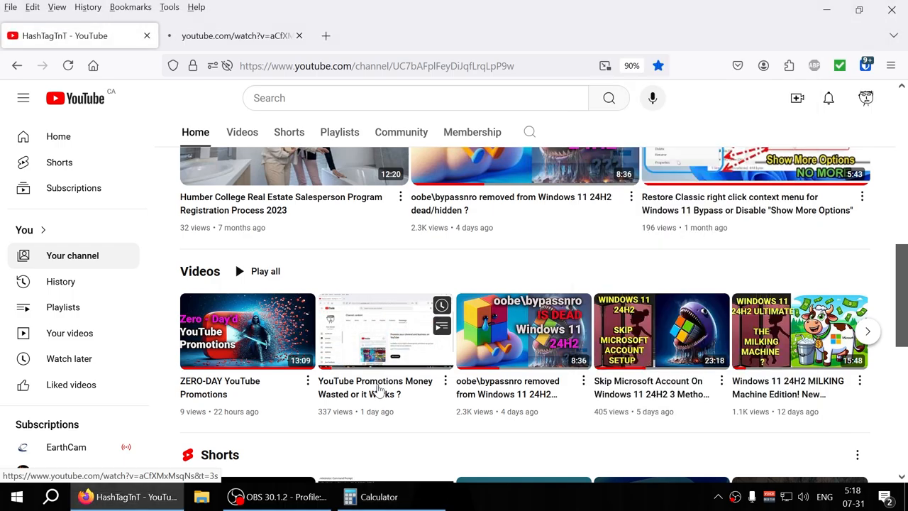
# Step: View the promotions video, filter suggestions to 'From HashTagTnT', then return to the channel tab
pyautogui.click(385, 331)
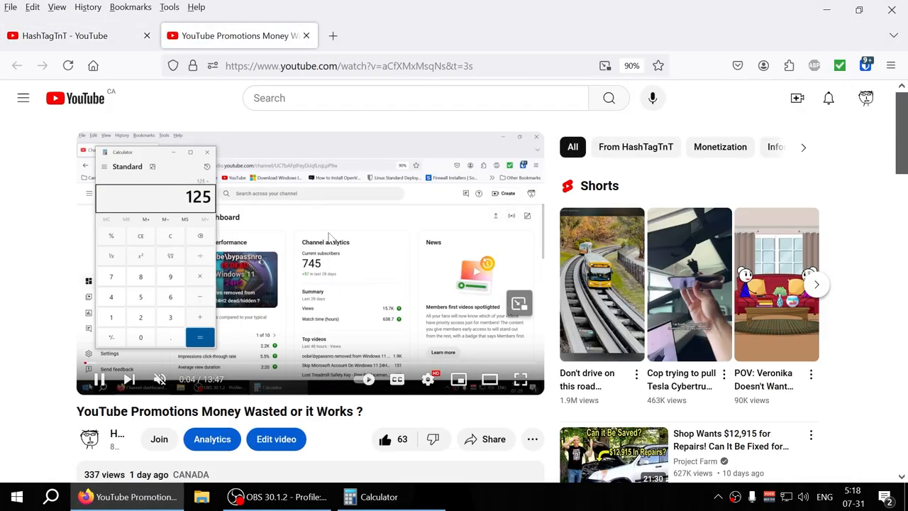
pyautogui.click(636, 147)
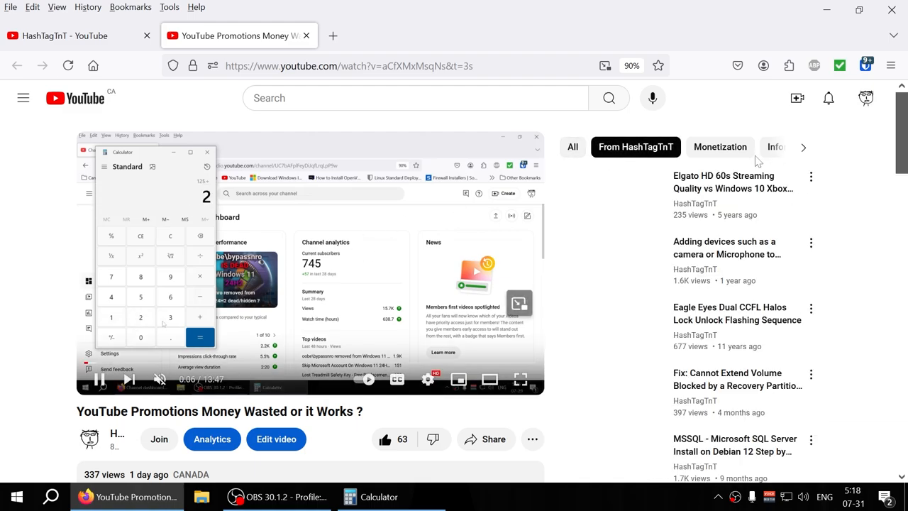
pyautogui.click(199, 337)
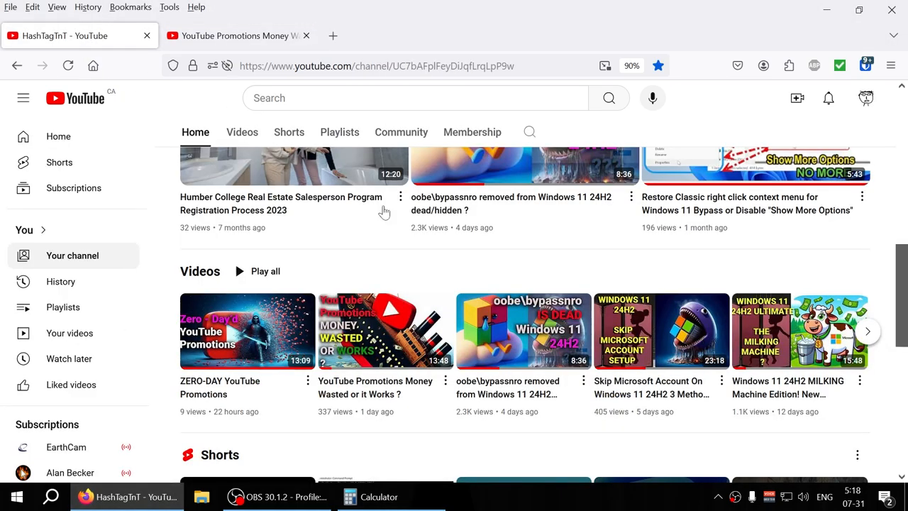
# Step: Open YouTube Studio from the avatar menu and select the '+101 in last 28 days' figure
pyautogui.scroll(3)
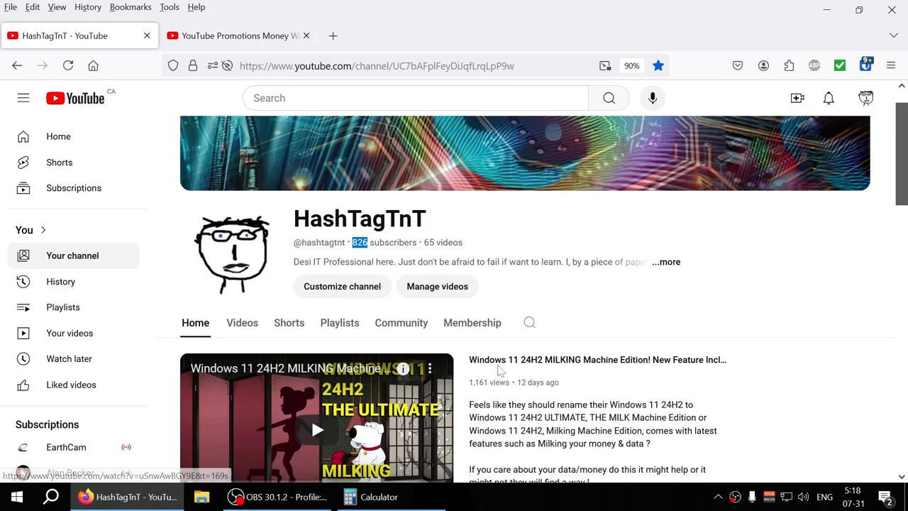
pyautogui.scroll(3)
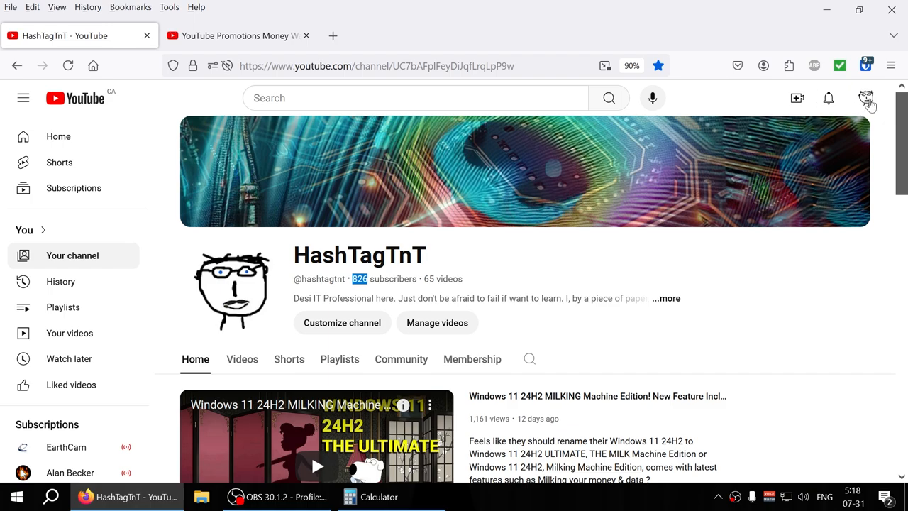
pyautogui.click(866, 98)
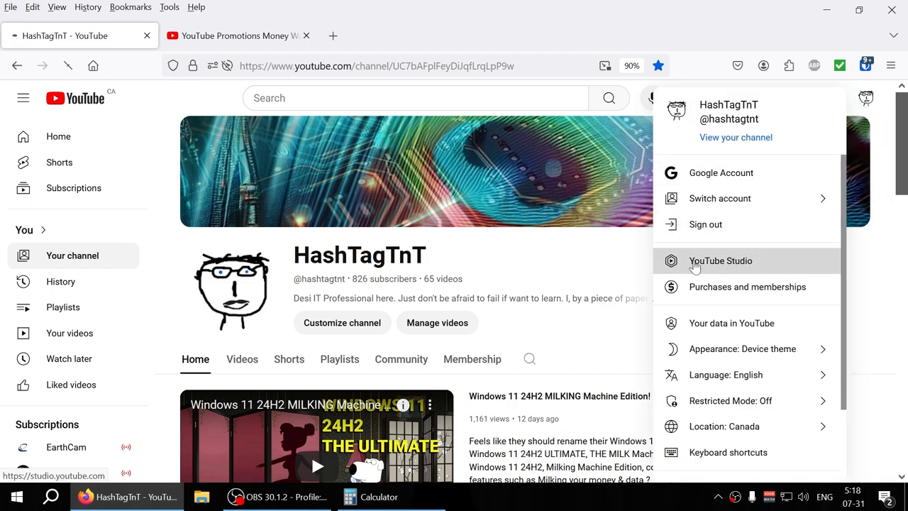
pyautogui.click(719, 260)
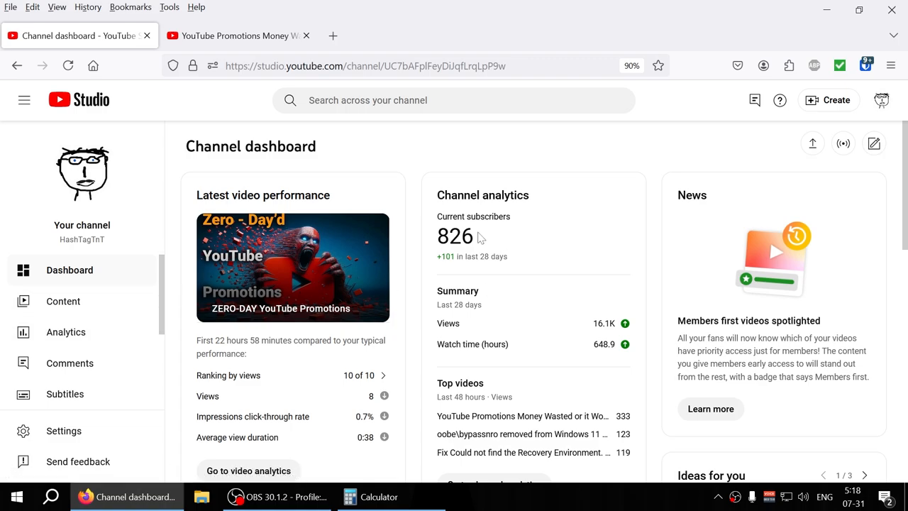
pyautogui.doubleClick(454, 236)
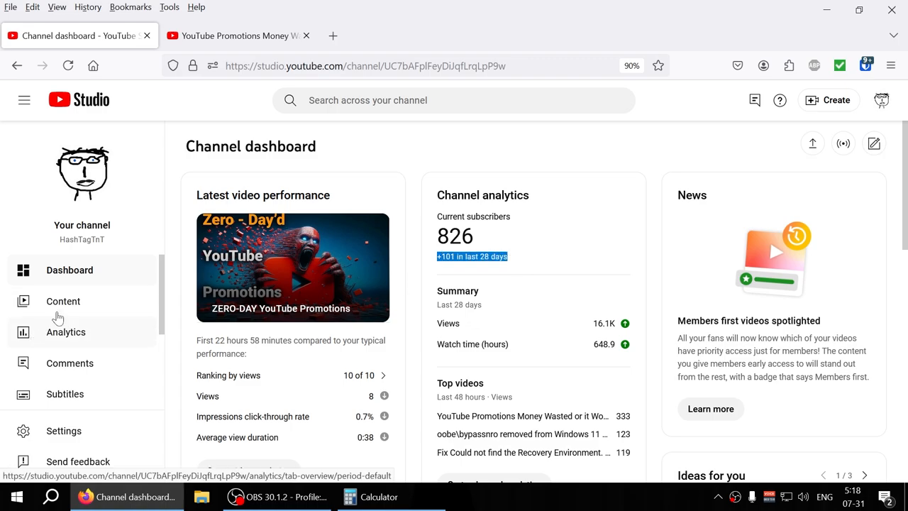
# Step: Open Content's Promotions table showing $3.21 cost, 12,708 impressions, 294 views, 37 subscribers
pyautogui.click(63, 301)
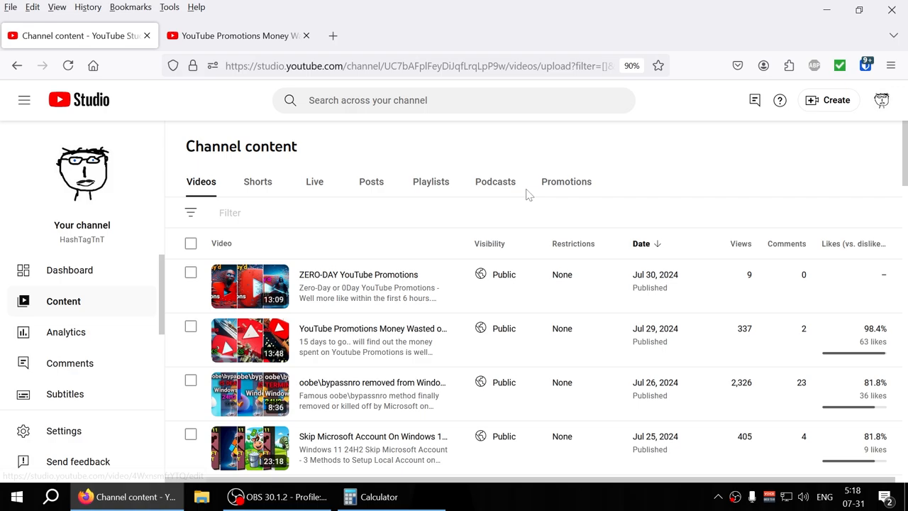
pyautogui.click(565, 181)
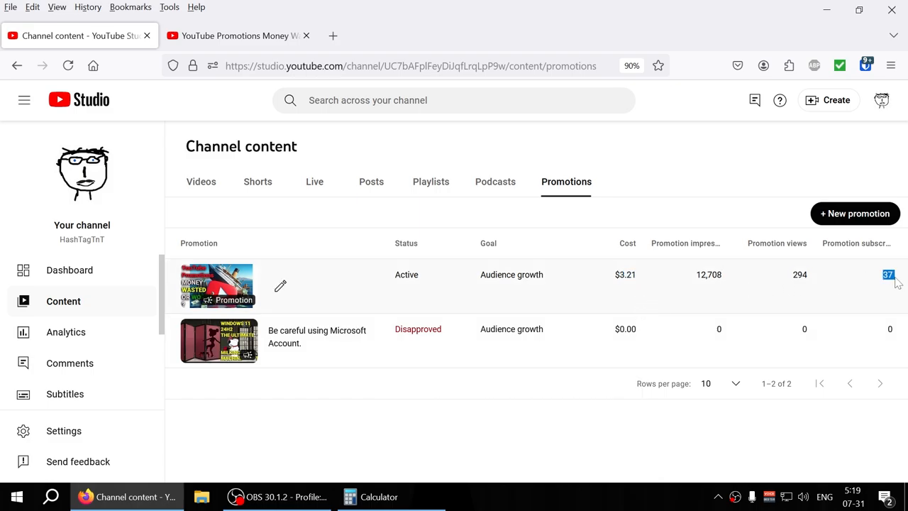
pyautogui.moveTo(776, 319)
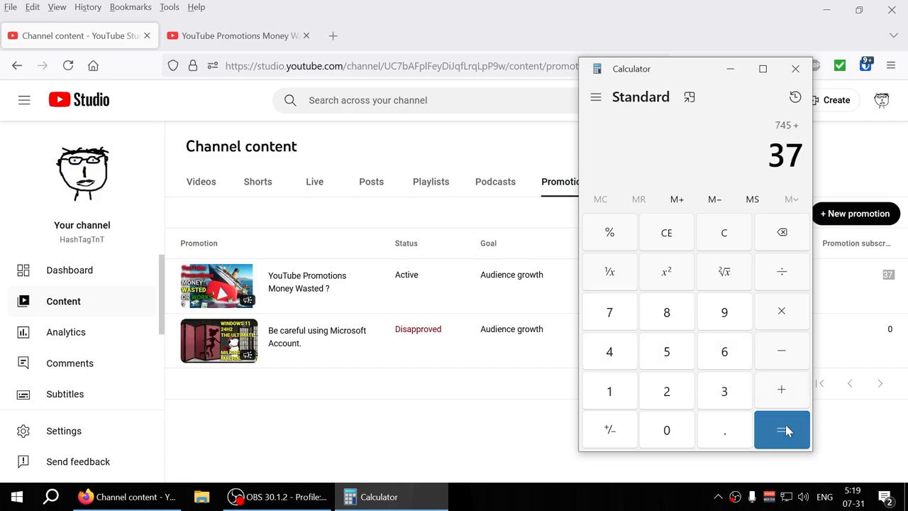
# Step: Compute 745 + 37 = 782, then 782 − 826 = −44 in Calculator
pyautogui.click(781, 429)
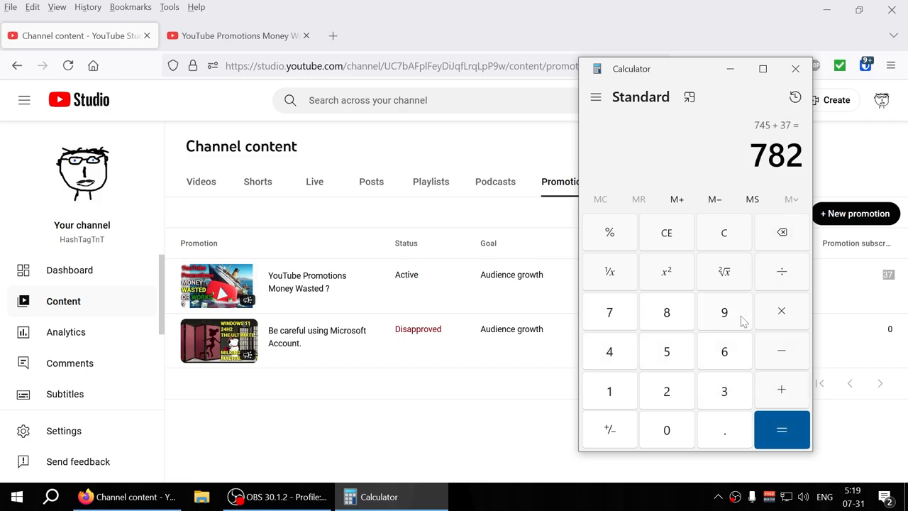
pyautogui.click(781, 350)
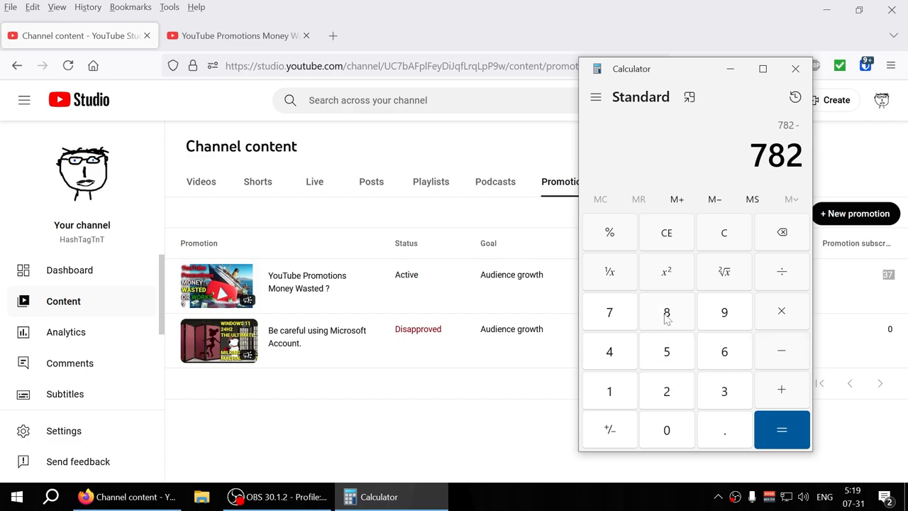
pyautogui.click(781, 430)
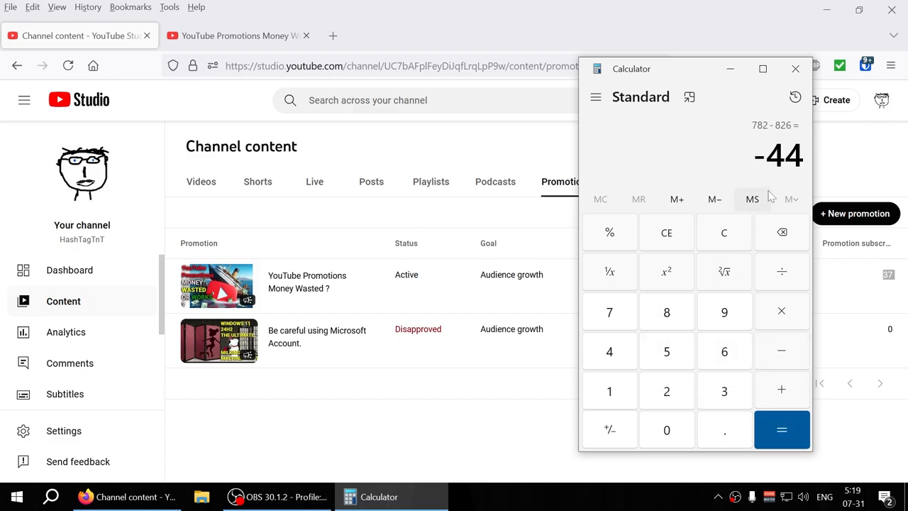
pyautogui.moveTo(723, 307)
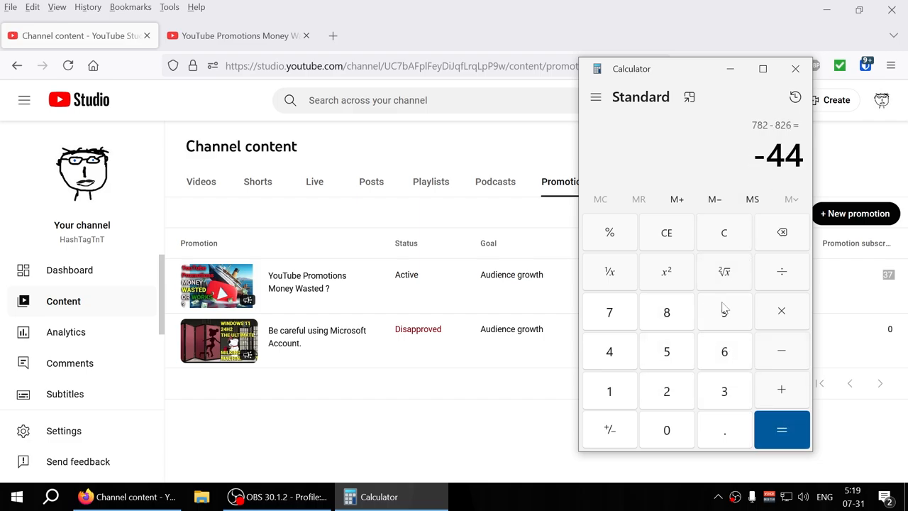
pyautogui.moveTo(692, 296)
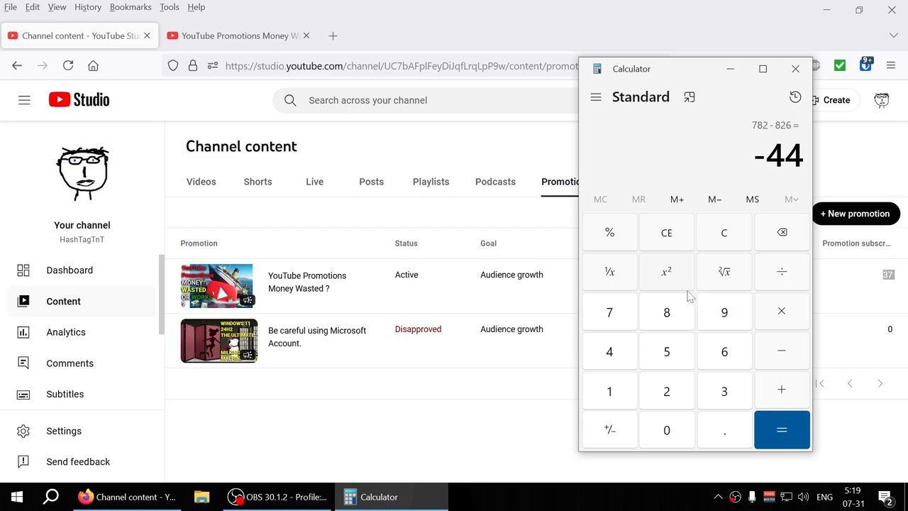
pyautogui.moveTo(795, 69)
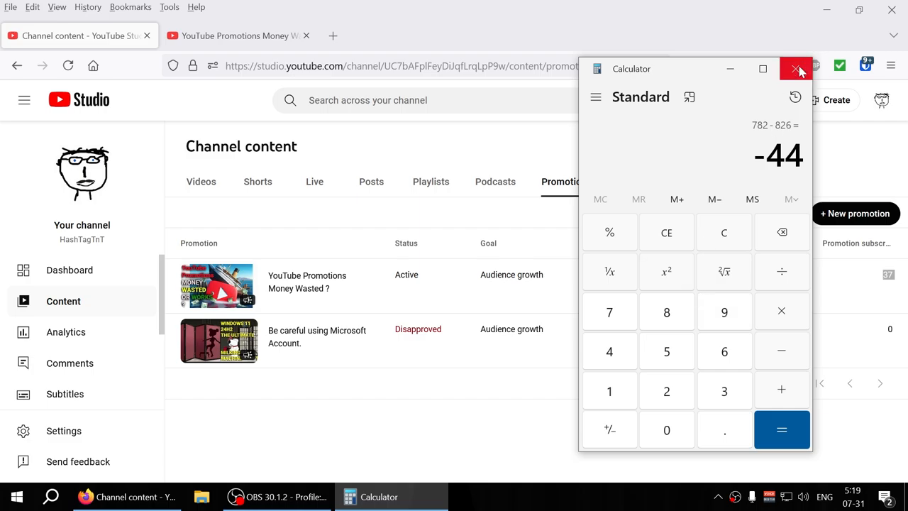
pyautogui.moveTo(795, 69)
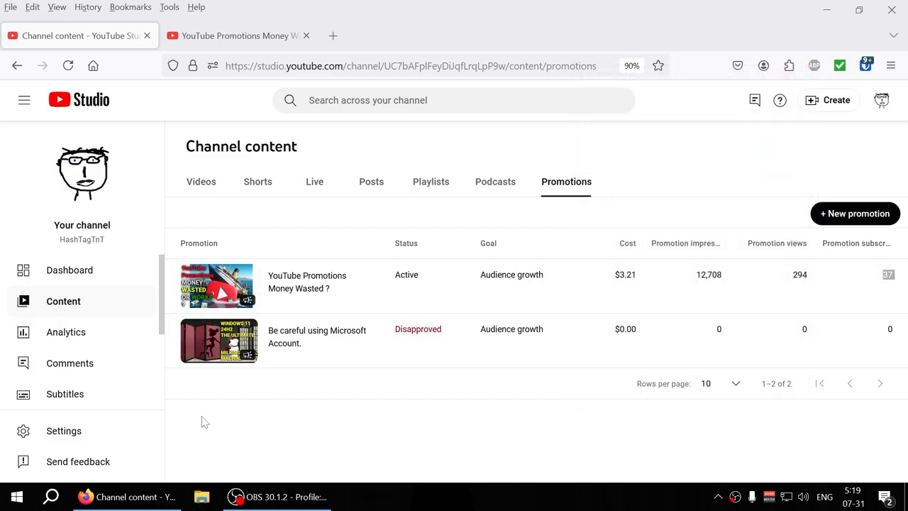
# Step: Return via the dashboard to the Content Videos list and scroll through it
pyautogui.click(69, 270)
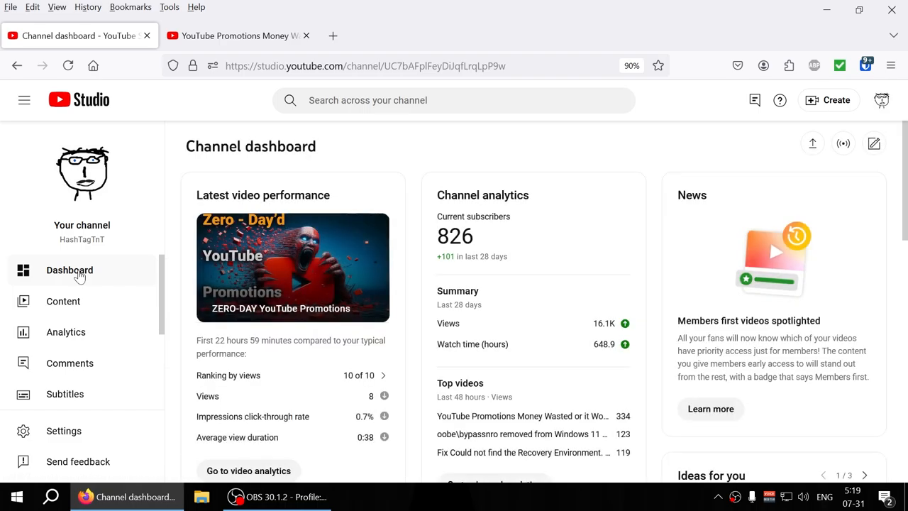
pyautogui.moveTo(226, 333)
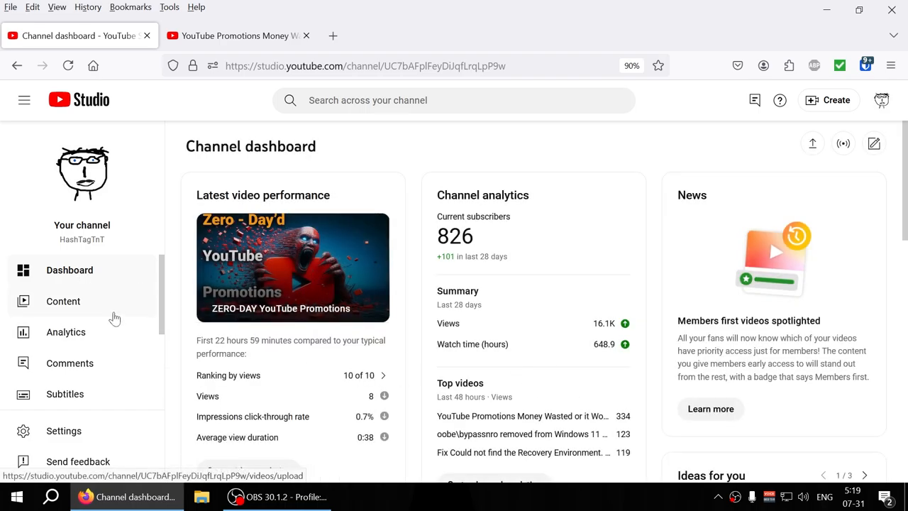
pyautogui.click(63, 300)
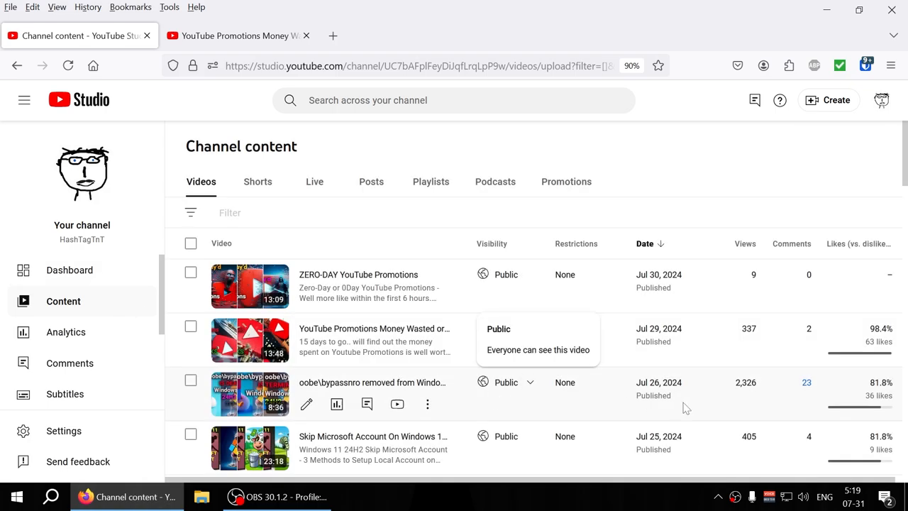
pyautogui.scroll(-3)
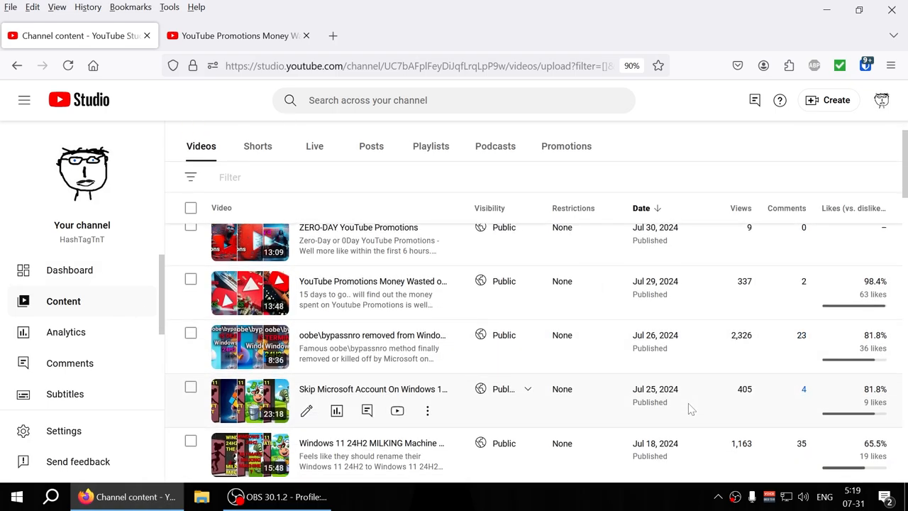
pyautogui.scroll(-3)
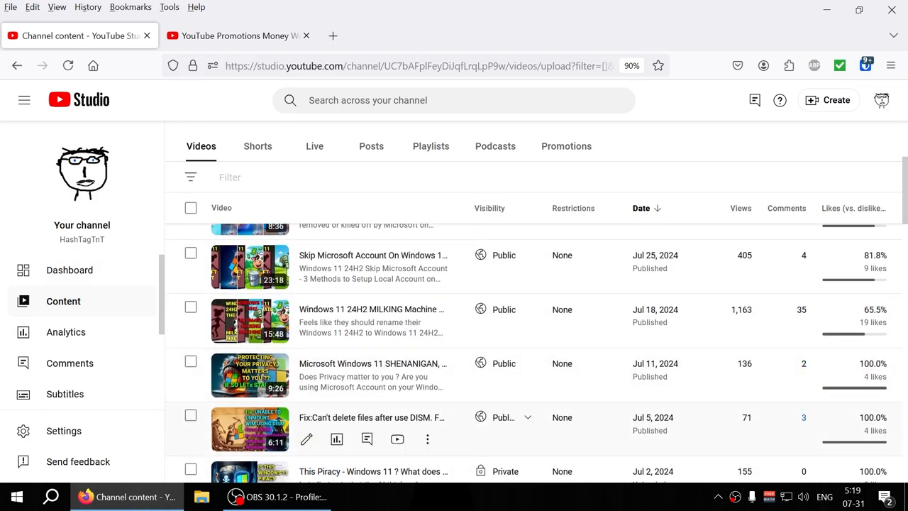
pyautogui.scroll(3)
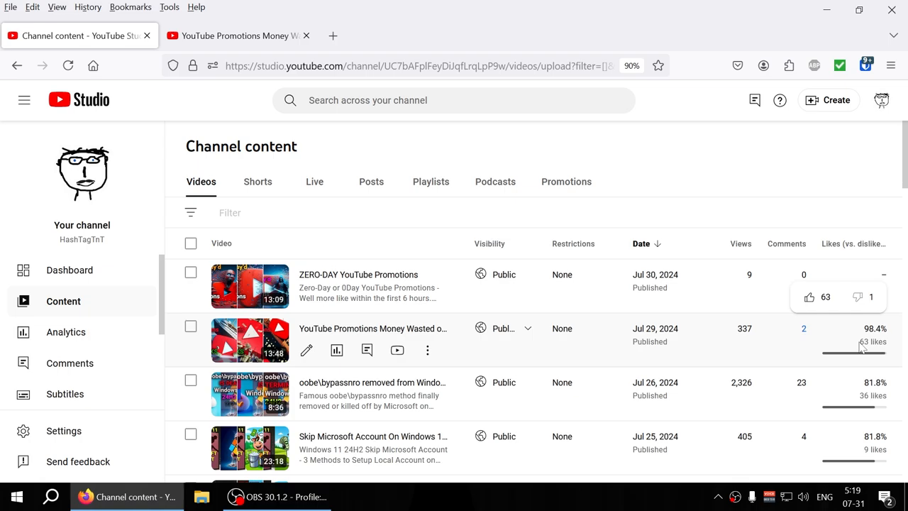
pyautogui.moveTo(890, 348)
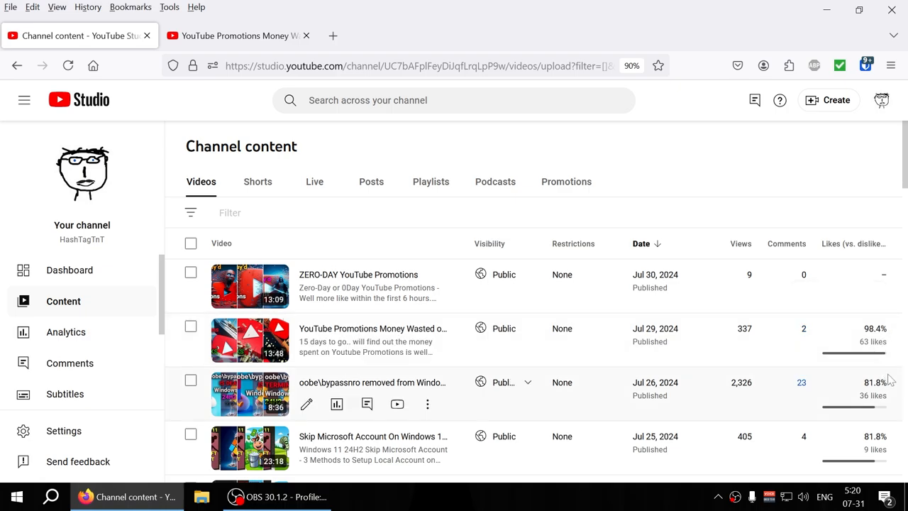
pyautogui.moveTo(753, 288)
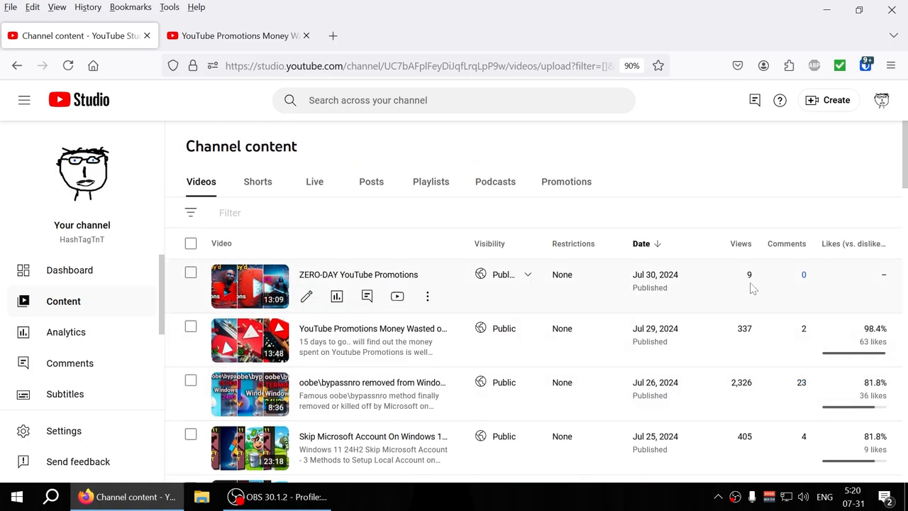
pyautogui.moveTo(758, 275)
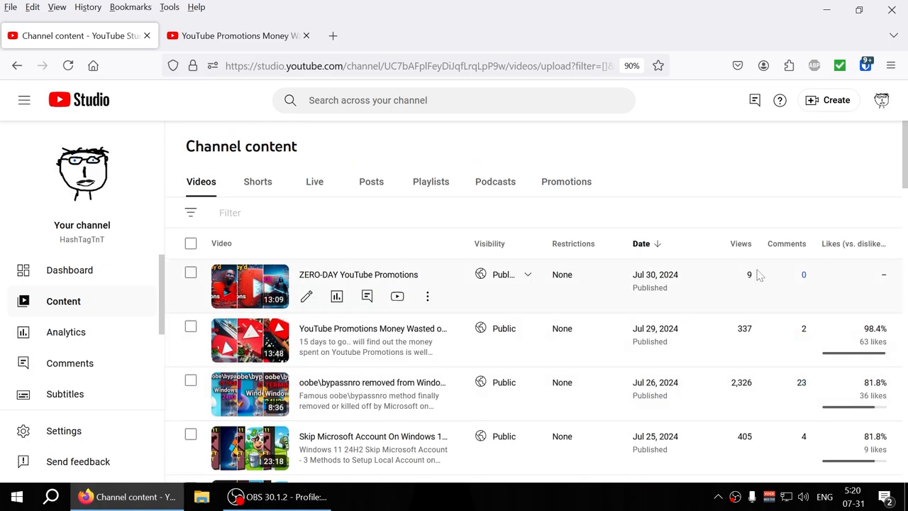
pyautogui.click(336, 295)
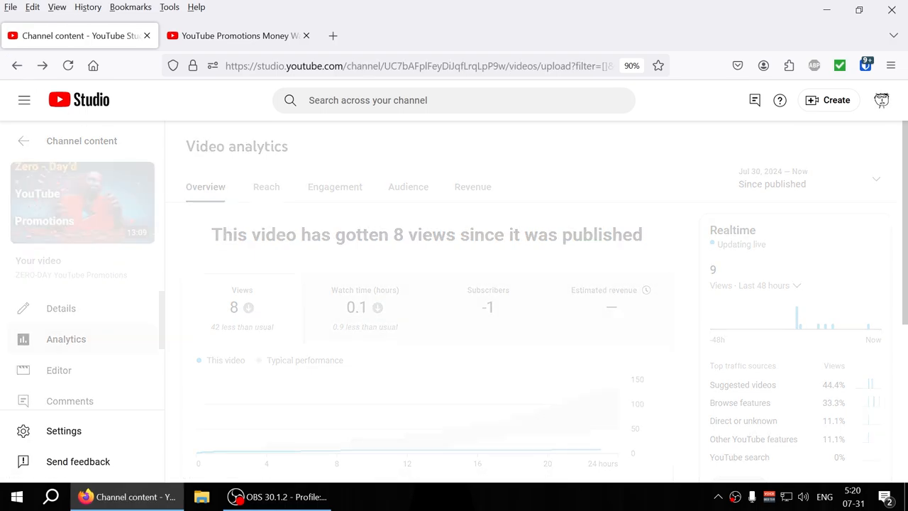
pyautogui.click(23, 140)
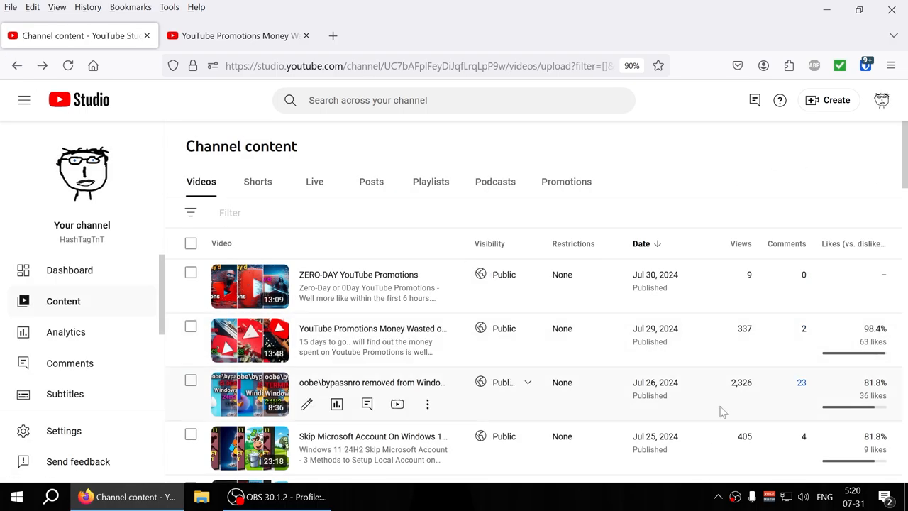
pyautogui.moveTo(65, 331)
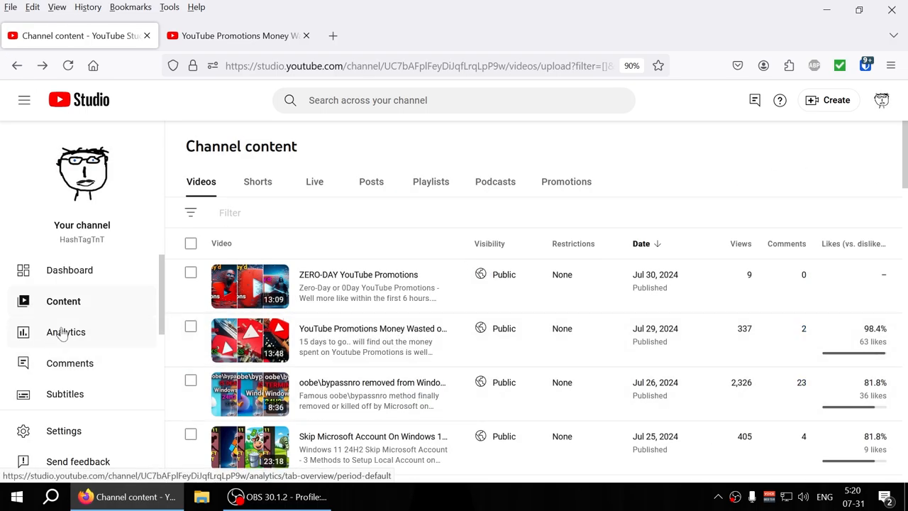
# Step: Set Channel analytics to Last 365 days: 89,312 views, 4.0K watch hours, +331 subscribers
pyautogui.click(65, 331)
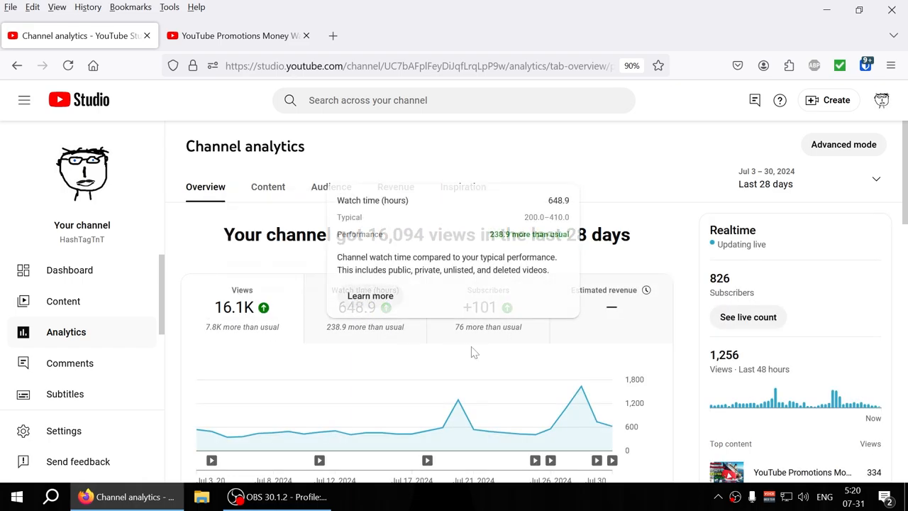
pyautogui.moveTo(792, 195)
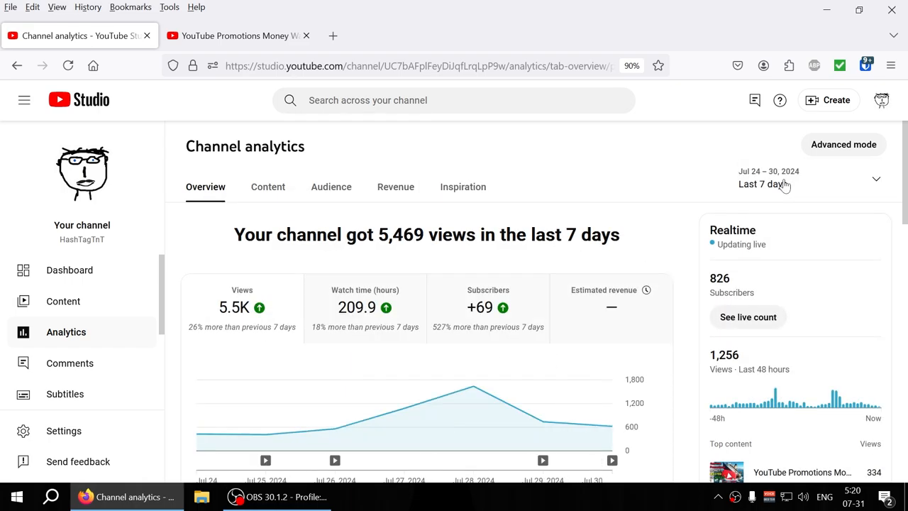
pyautogui.moveTo(358, 316)
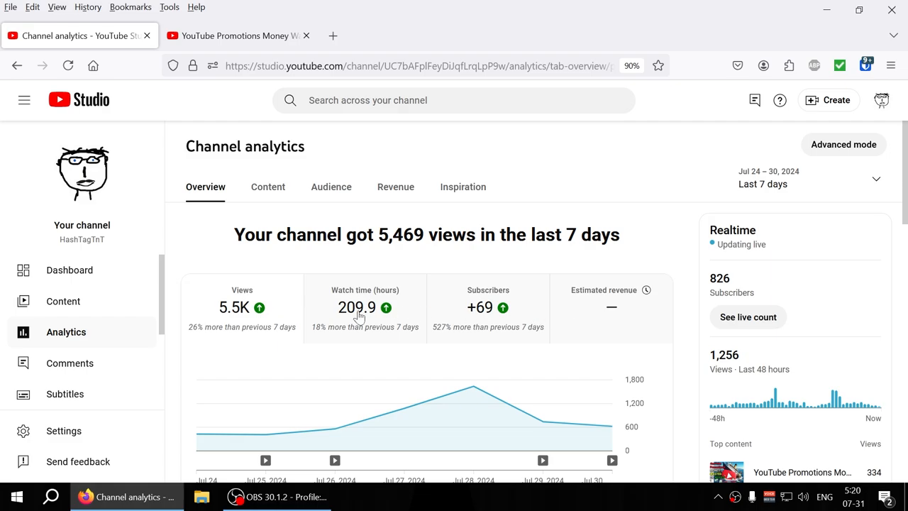
pyautogui.click(805, 178)
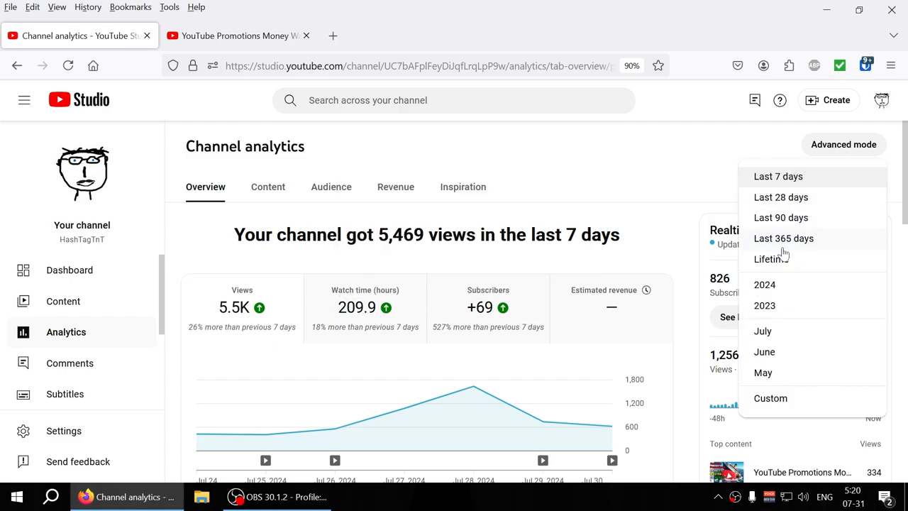
pyautogui.click(784, 237)
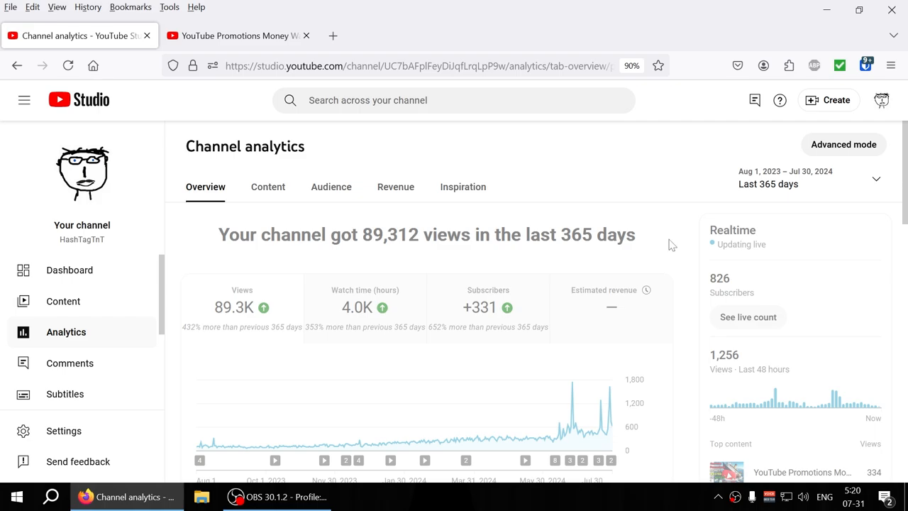
pyautogui.moveTo(399, 300)
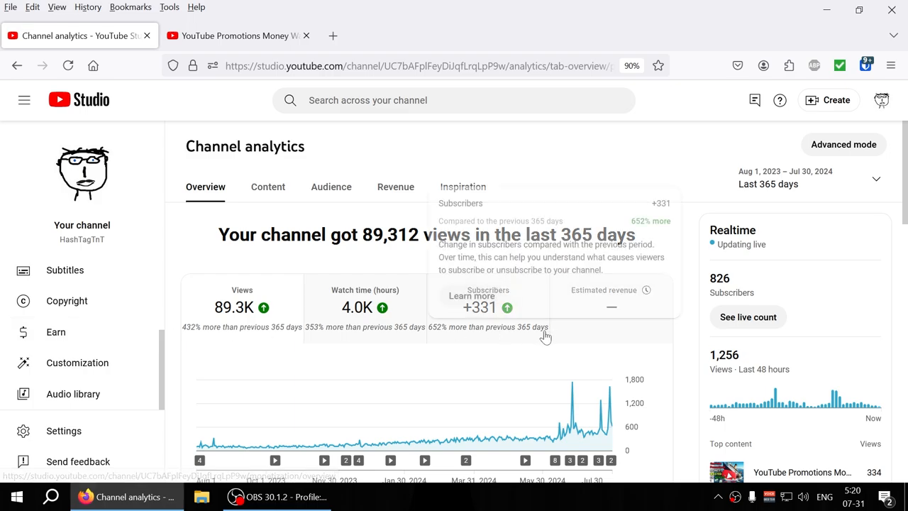
pyautogui.scroll(-3)
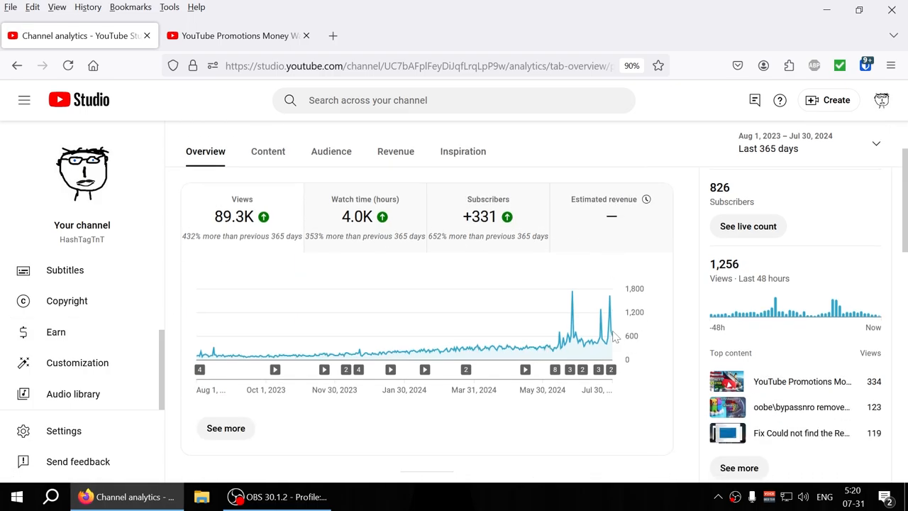
pyautogui.scroll(3)
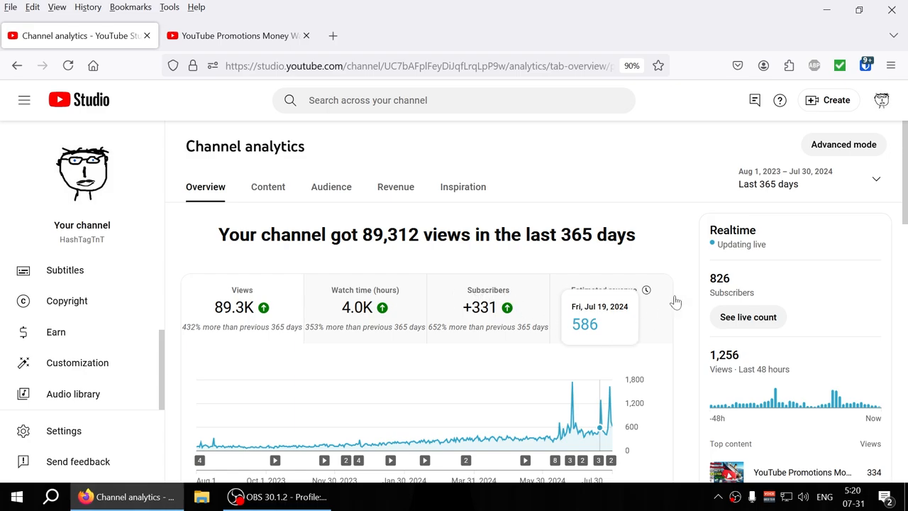
pyautogui.click(876, 178)
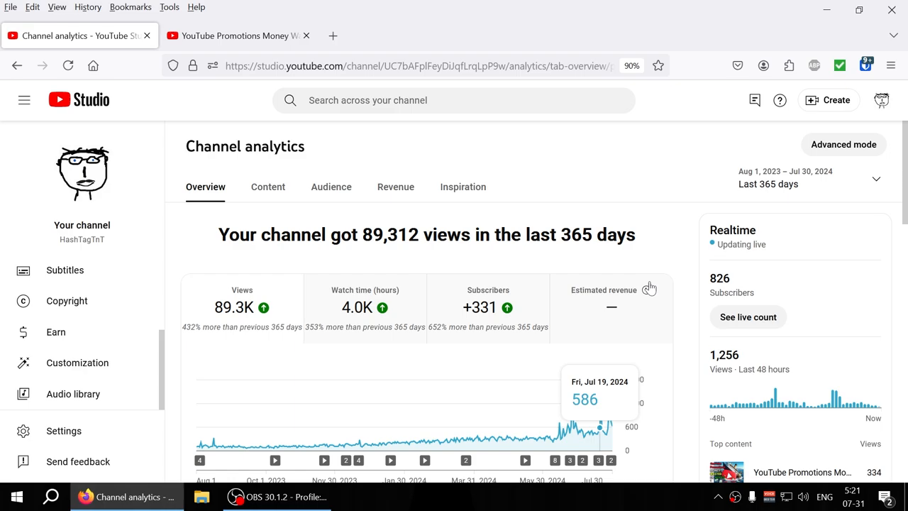
pyautogui.moveTo(357, 217)
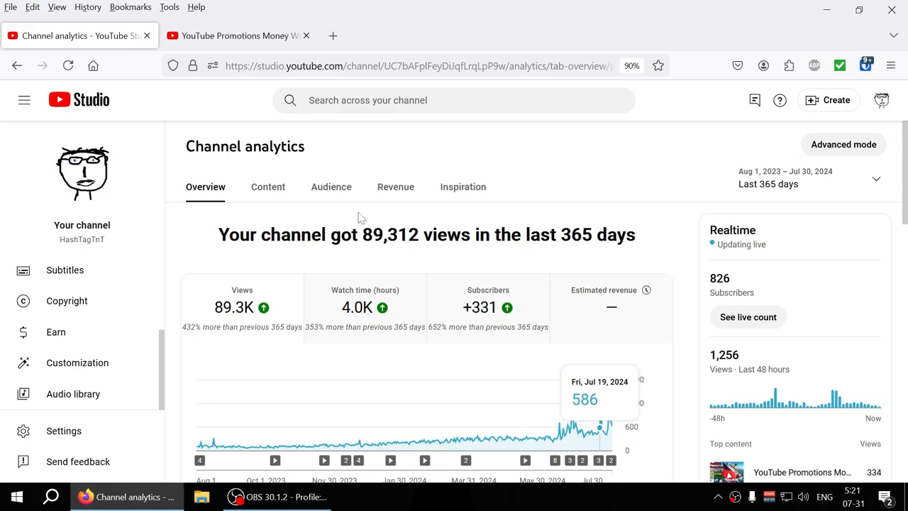
# Step: Show the Content analytics tab: 77.2K views, 505.9K impressions, 6.3% click-through rate
pyautogui.click(267, 186)
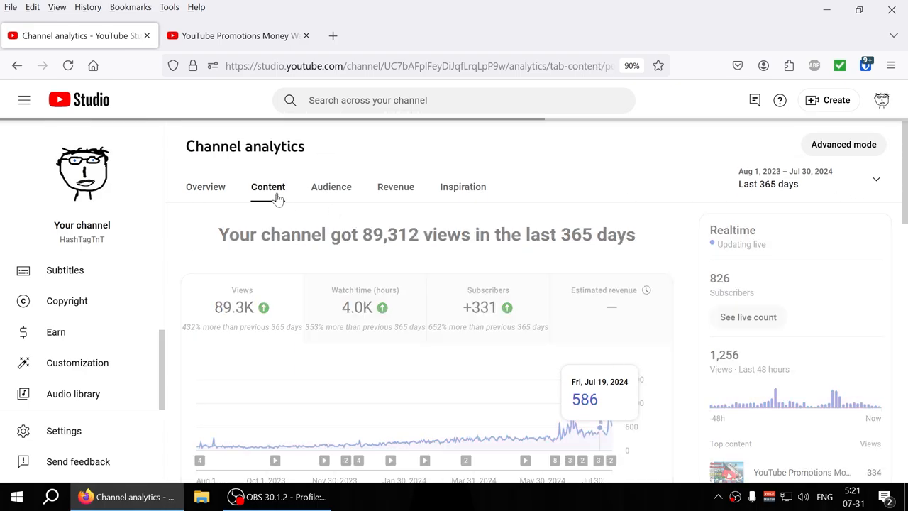
pyautogui.click(268, 187)
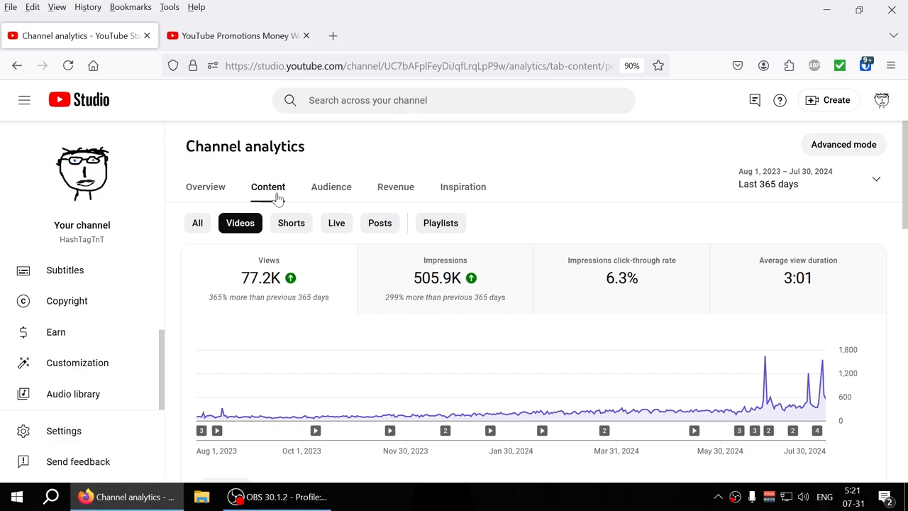
pyautogui.moveTo(619, 271)
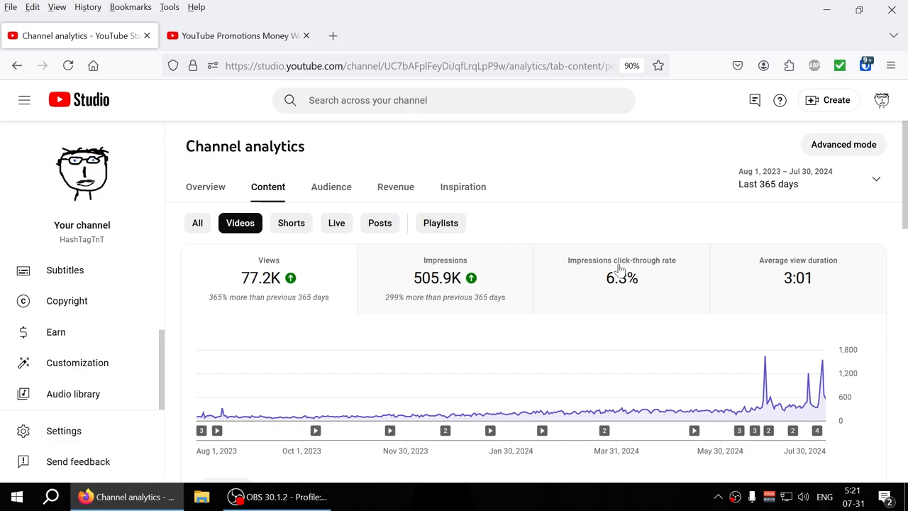
pyautogui.moveTo(434, 201)
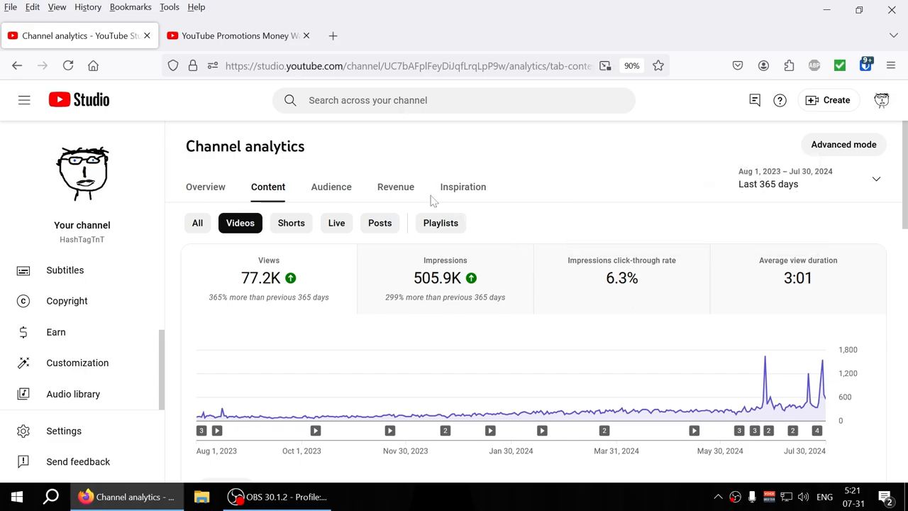
pyautogui.moveTo(82, 340)
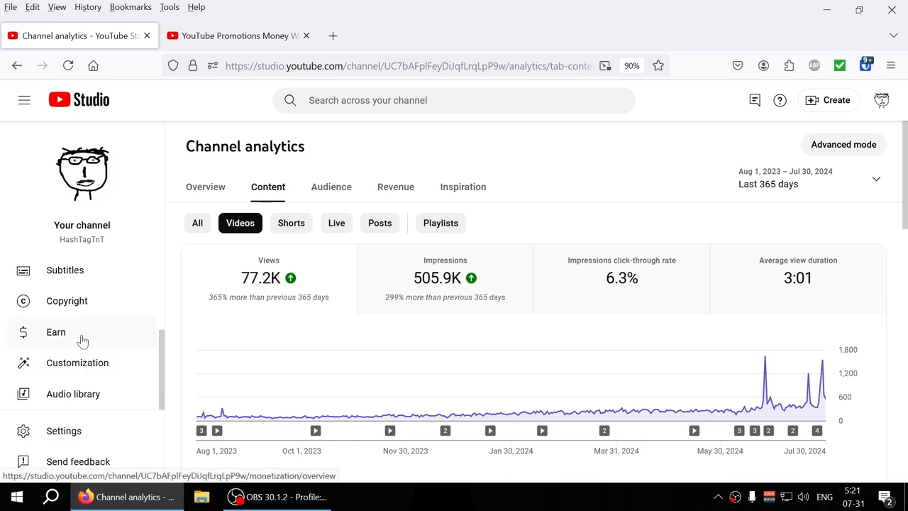
pyautogui.click(55, 331)
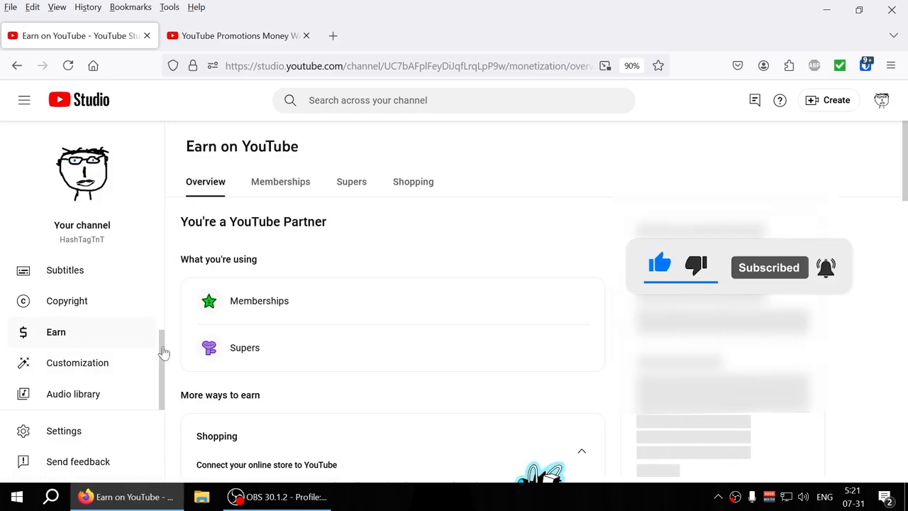
pyautogui.scroll(-3)
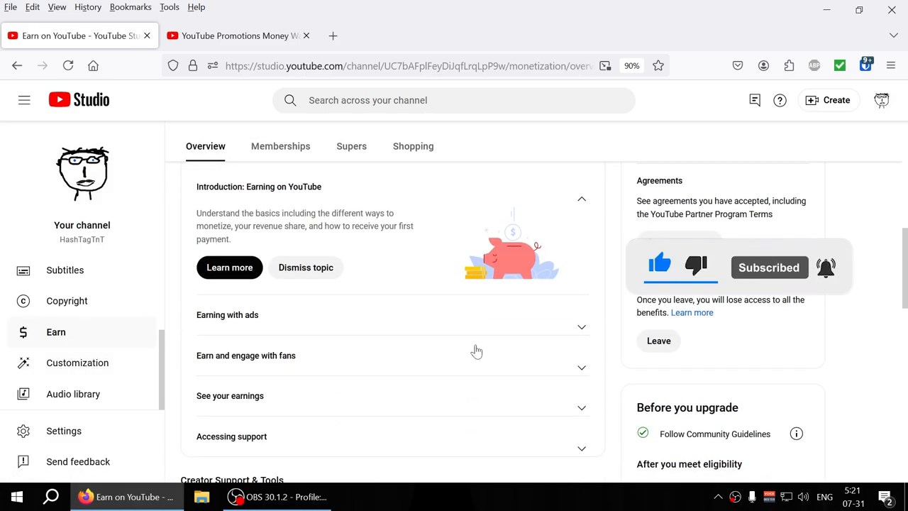
pyautogui.scroll(-3)
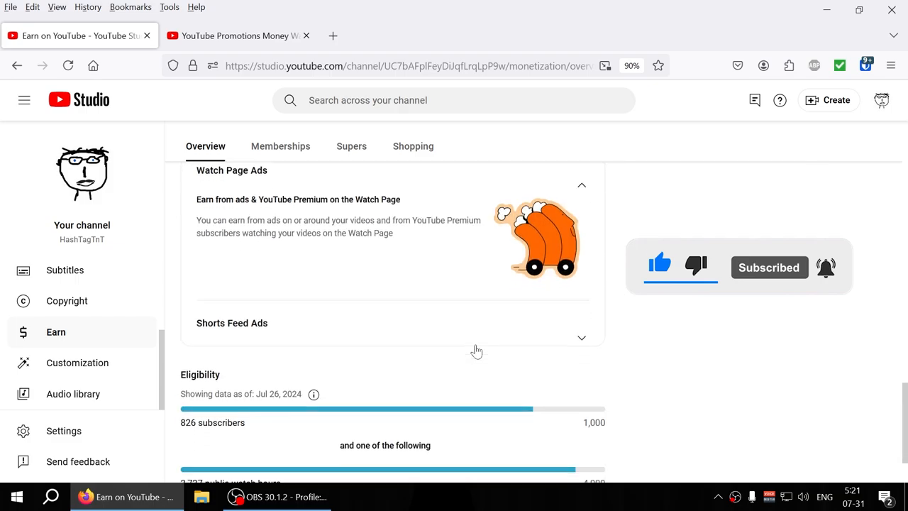
pyautogui.scroll(-3)
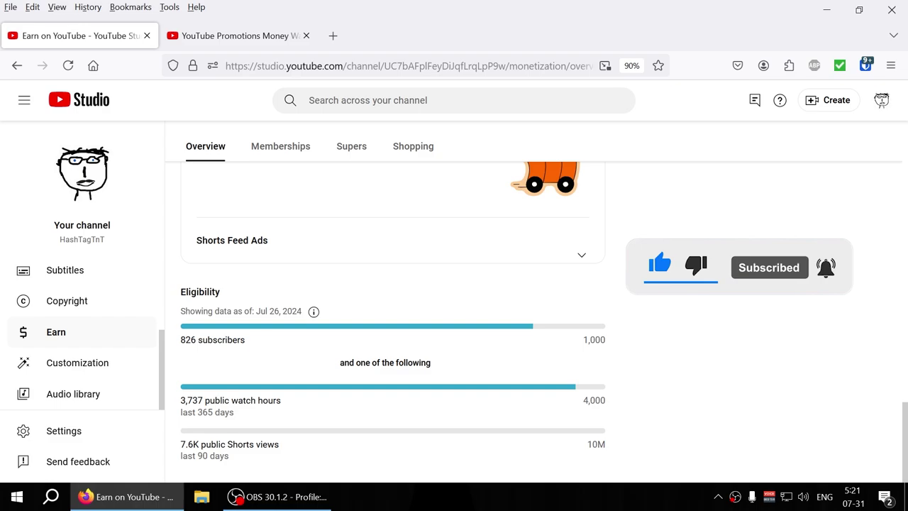
pyautogui.moveTo(277, 352)
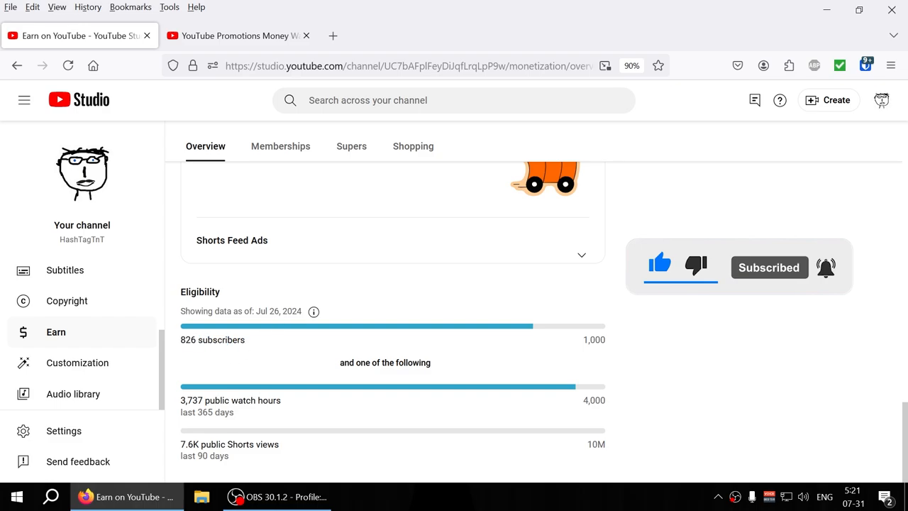
pyautogui.doubleClick(278, 311)
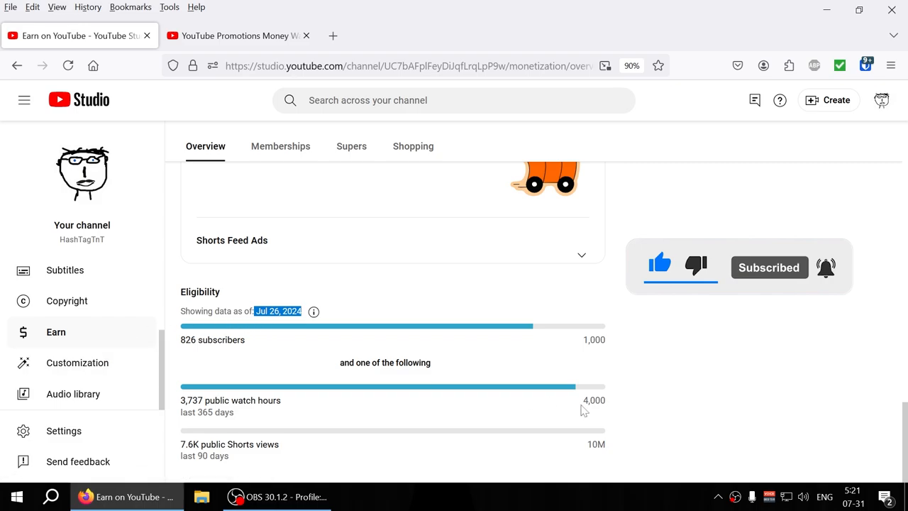
pyautogui.moveTo(150, 343)
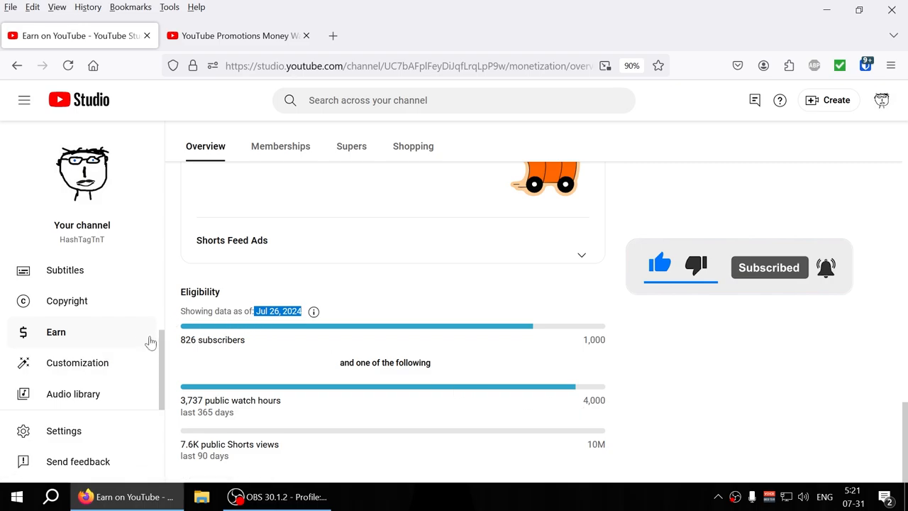
pyautogui.moveTo(161, 351)
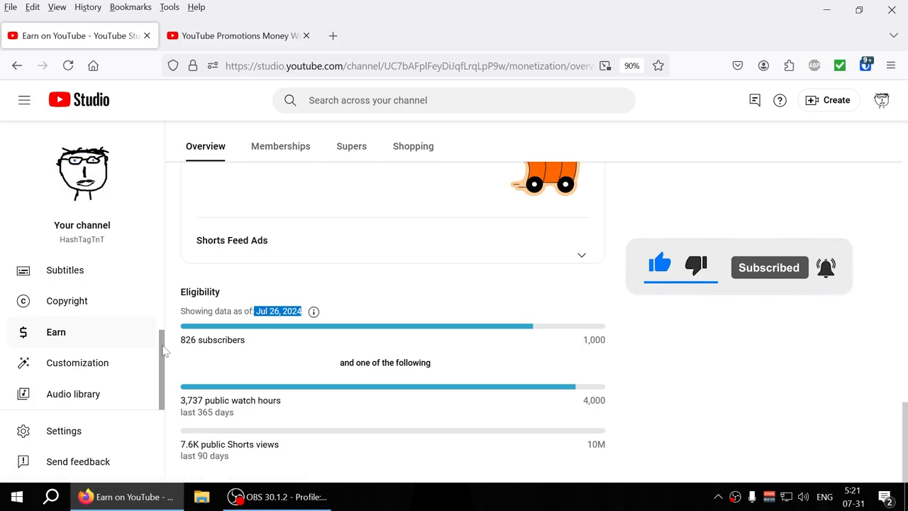
pyautogui.moveTo(164, 355)
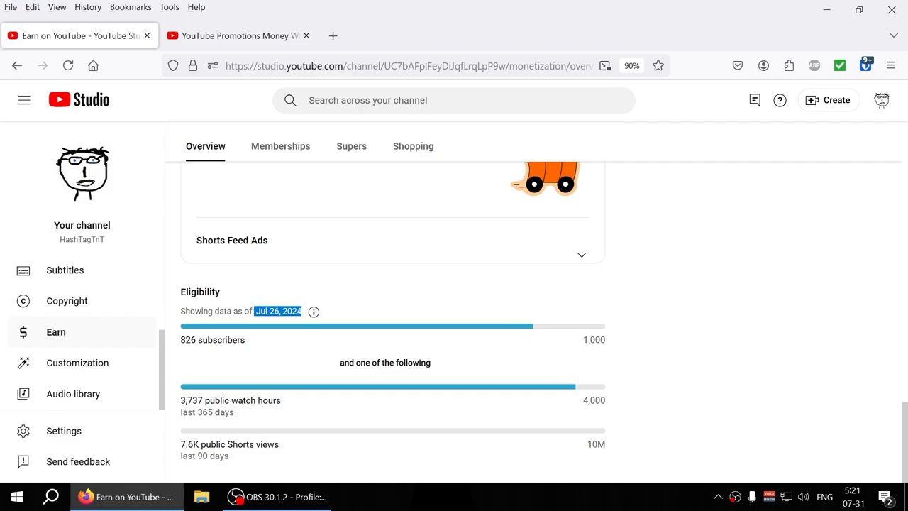
pyautogui.doubleClick(212, 339)
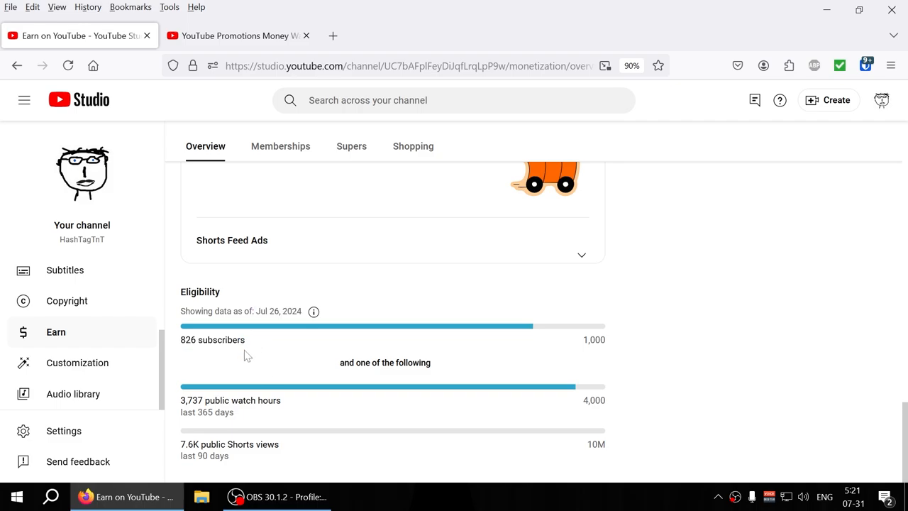
# Step: Launch Calculator from Start and compute 1000 − 826 = 174, then 174 ÷ 40 = 4.35
pyautogui.click(16, 496)
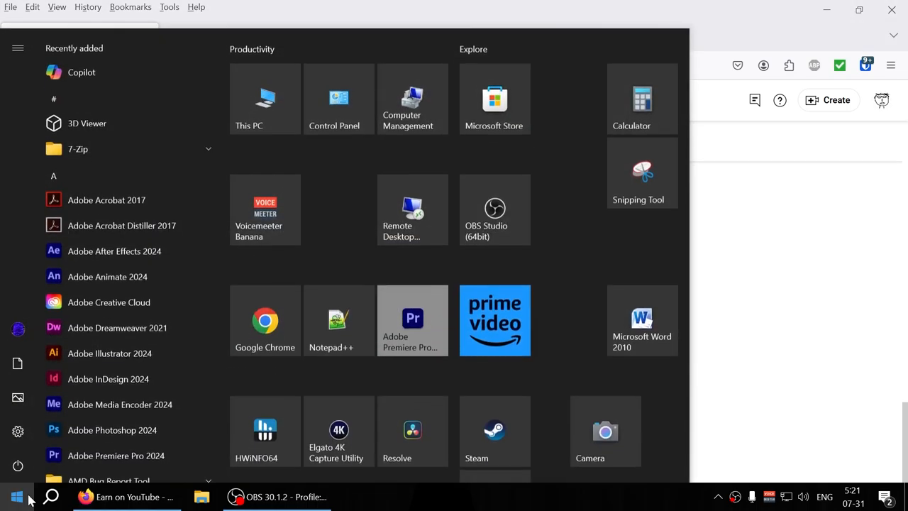
pyautogui.write('calculator')
pyautogui.write('8')
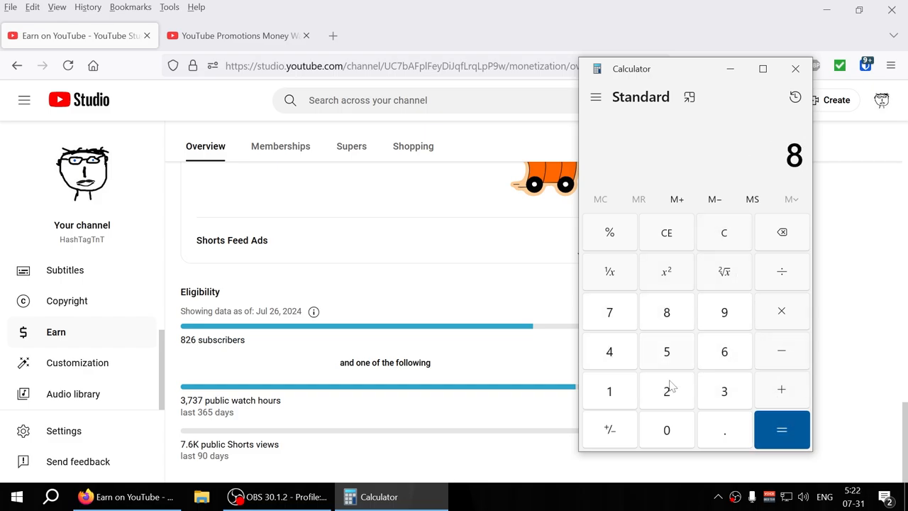
pyautogui.click(666, 429)
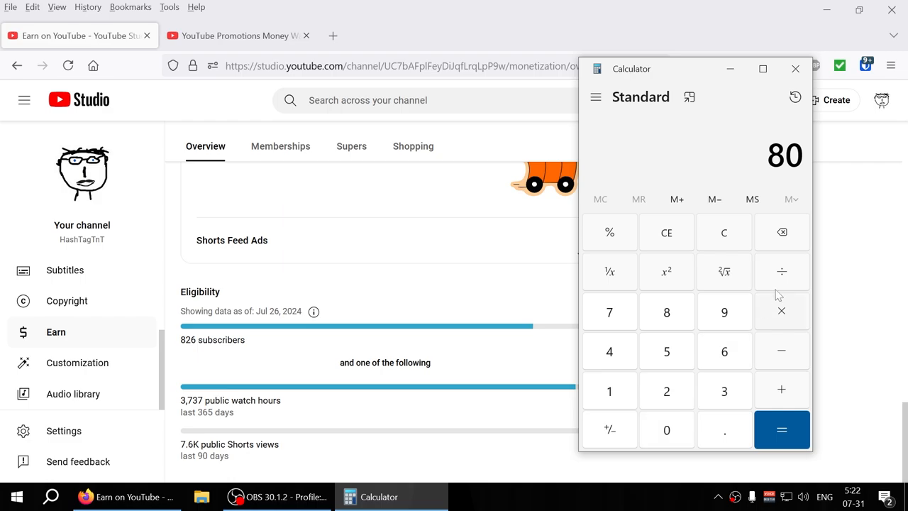
pyautogui.click(781, 429)
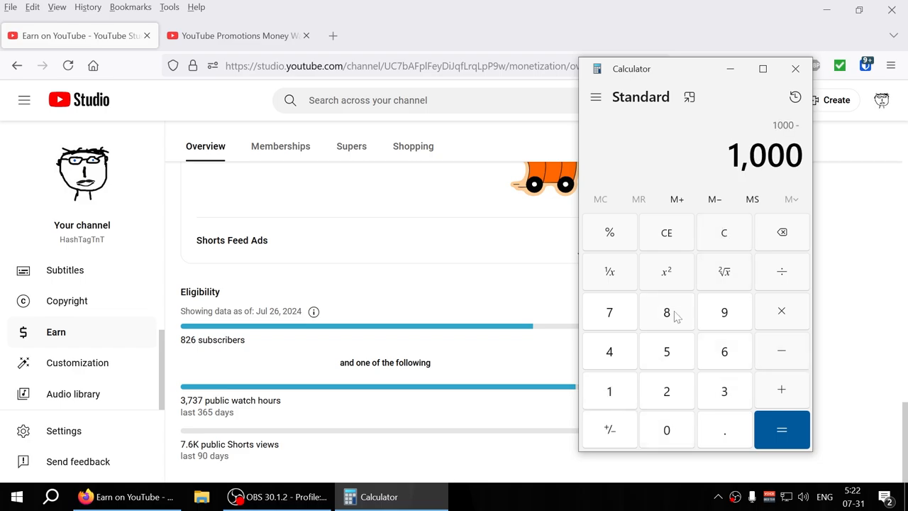
pyautogui.click(781, 429)
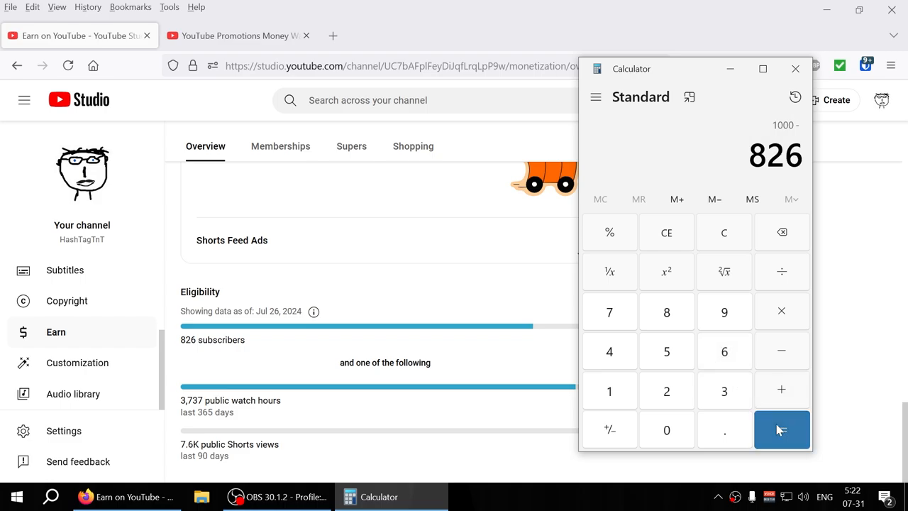
pyautogui.click(781, 429)
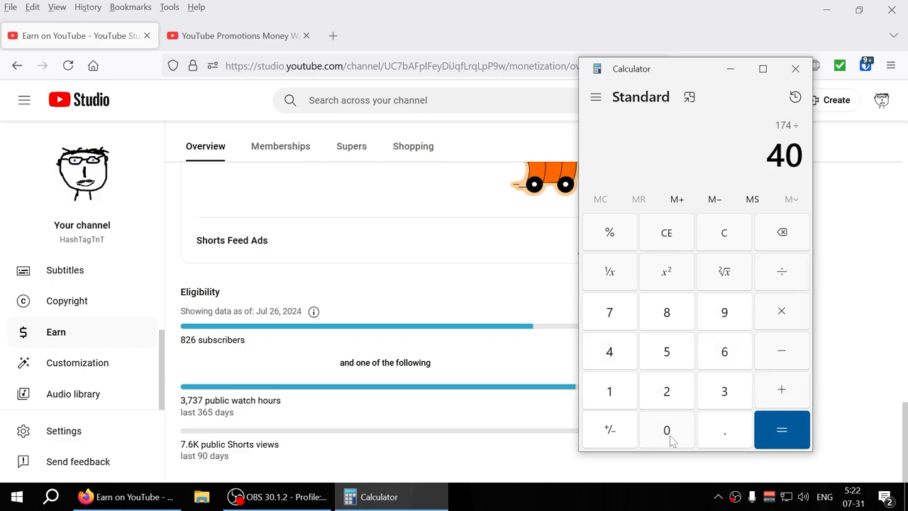
pyautogui.click(780, 430)
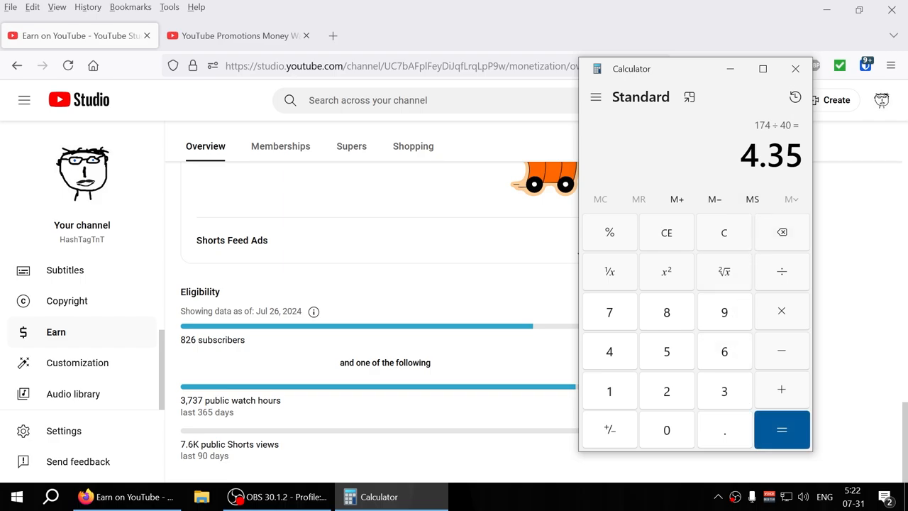
pyautogui.moveTo(840, 489)
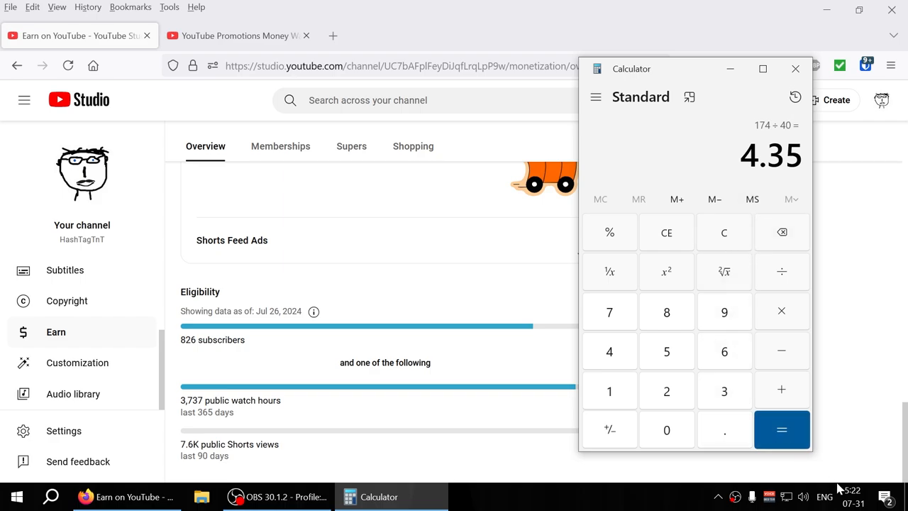
pyautogui.moveTo(675, 385)
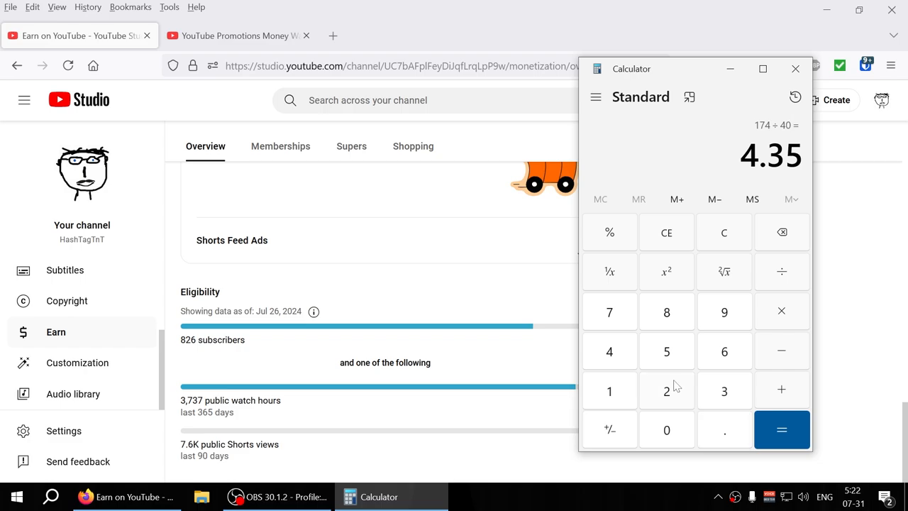
pyautogui.moveTo(686, 383)
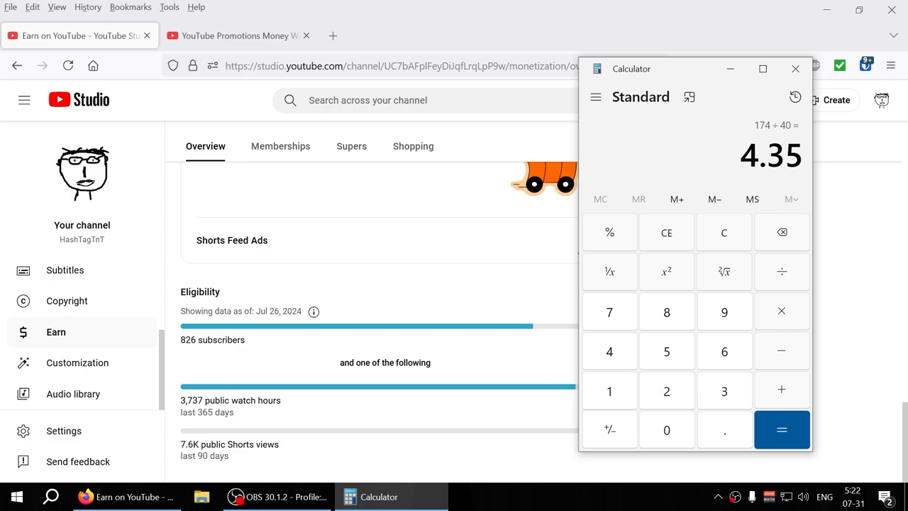
pyautogui.moveTo(246, 356)
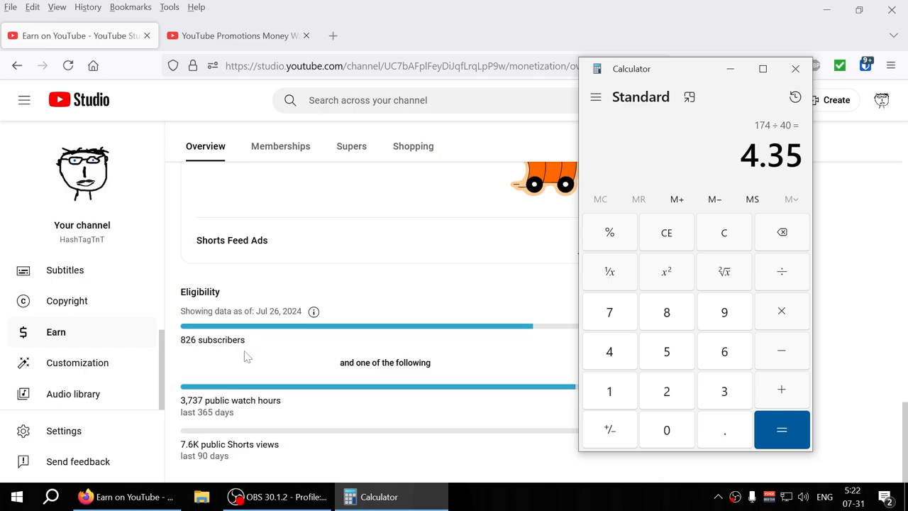
pyautogui.moveTo(143, 365)
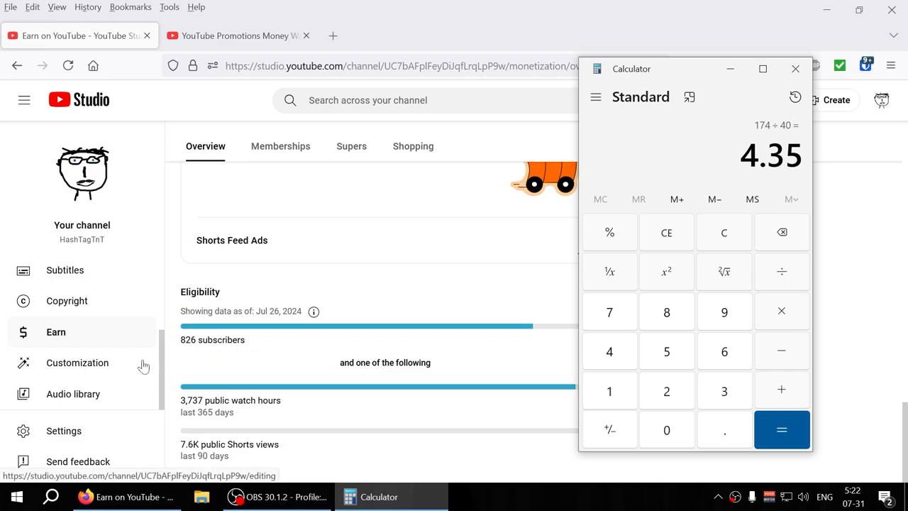
# Step: Open the promotions video's analytics overview: 333 views, 2.8 watch hours, +4 subscribers
pyautogui.scroll(3)
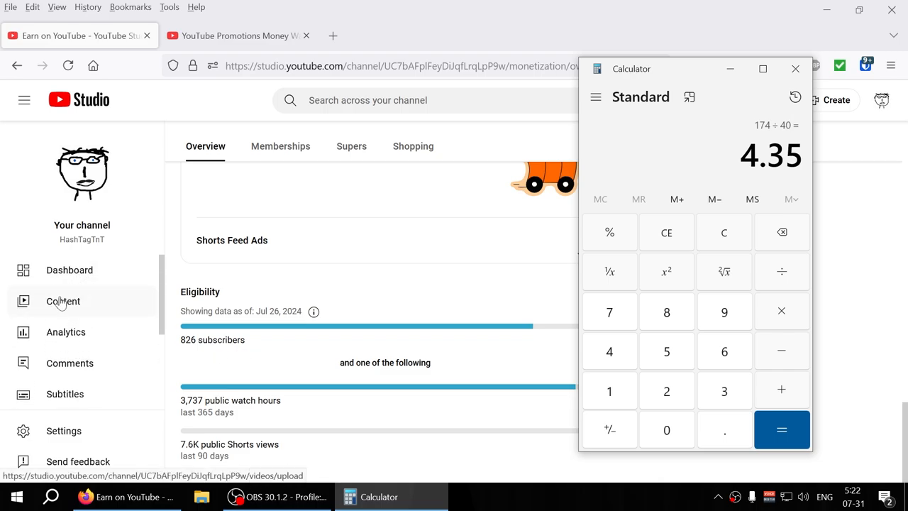
pyautogui.click(63, 300)
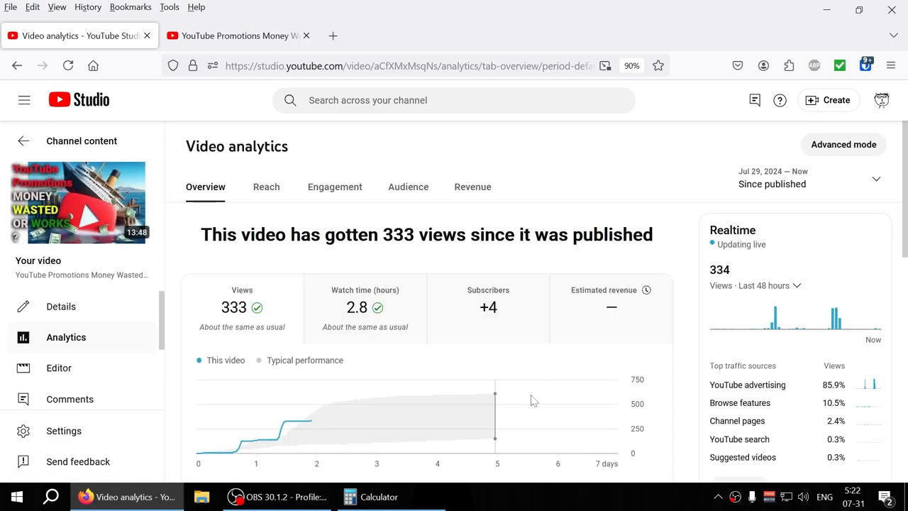
pyautogui.moveTo(761, 386)
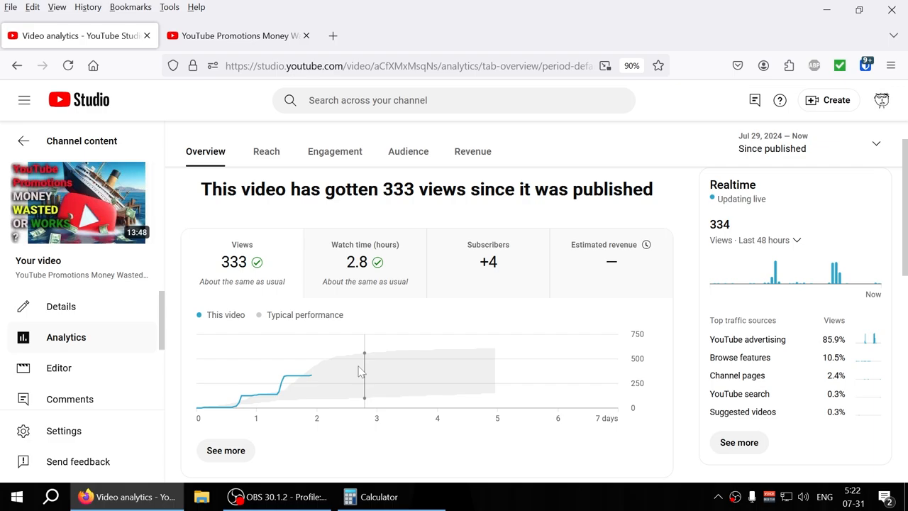
pyautogui.scroll(-3)
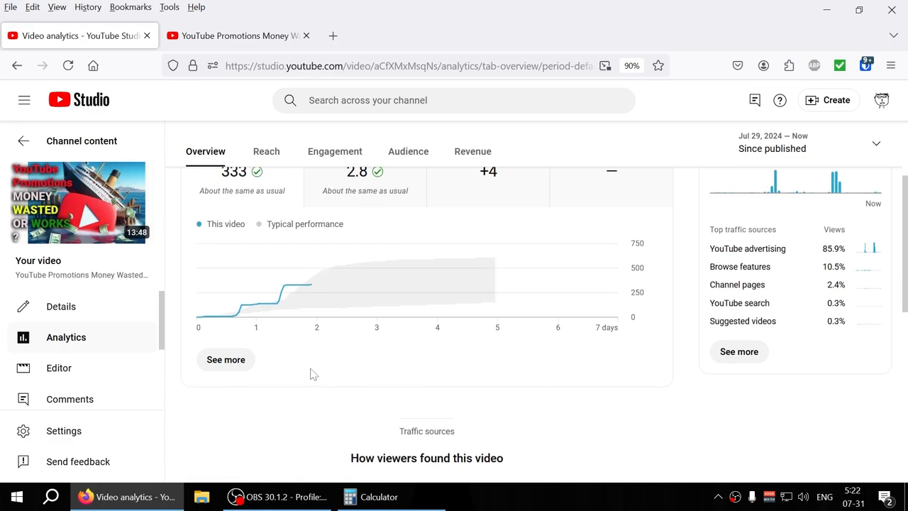
pyautogui.scroll(3)
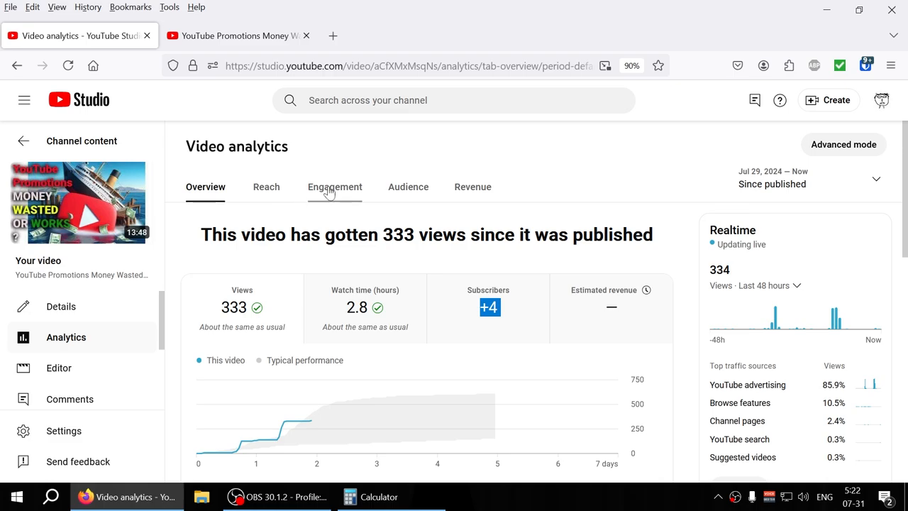
# Step: Check Engagement, then Audience with 'Since published': 3 returning and 123 unique viewers
pyautogui.click(334, 186)
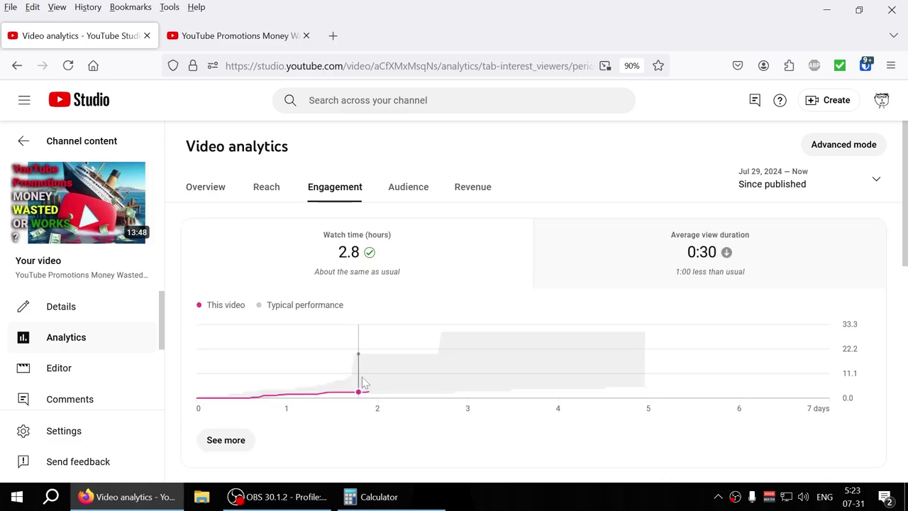
pyautogui.moveTo(646, 374)
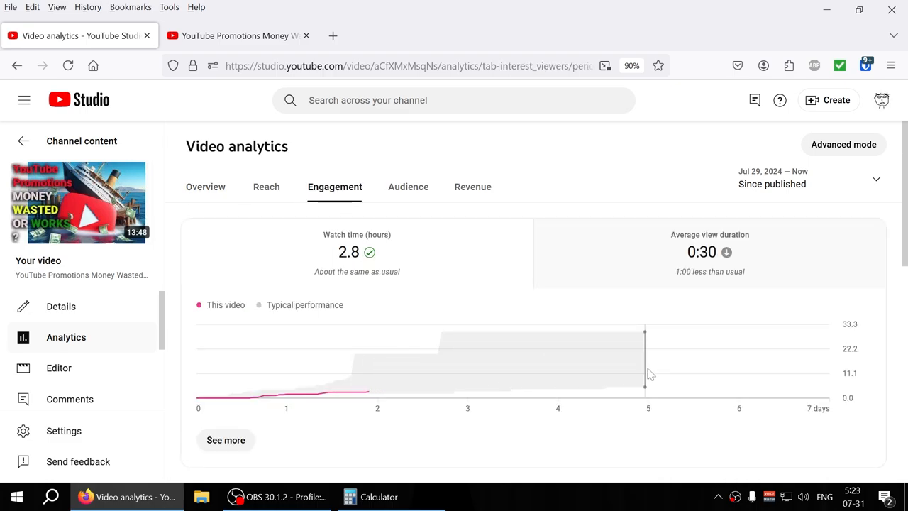
pyautogui.moveTo(751, 308)
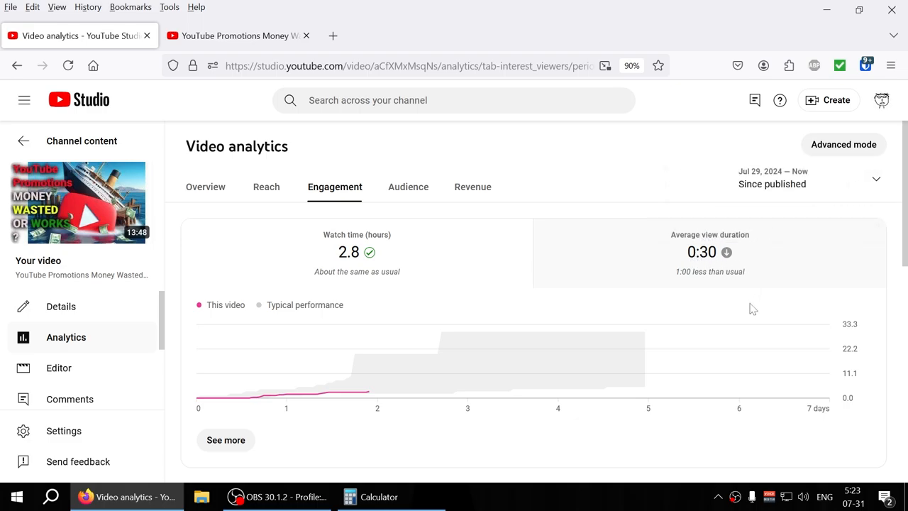
pyautogui.moveTo(603, 301)
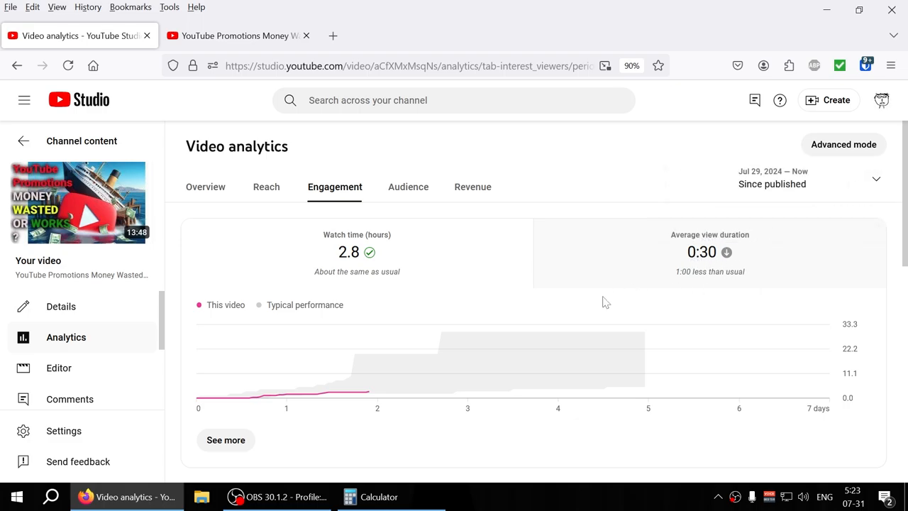
pyautogui.click(407, 187)
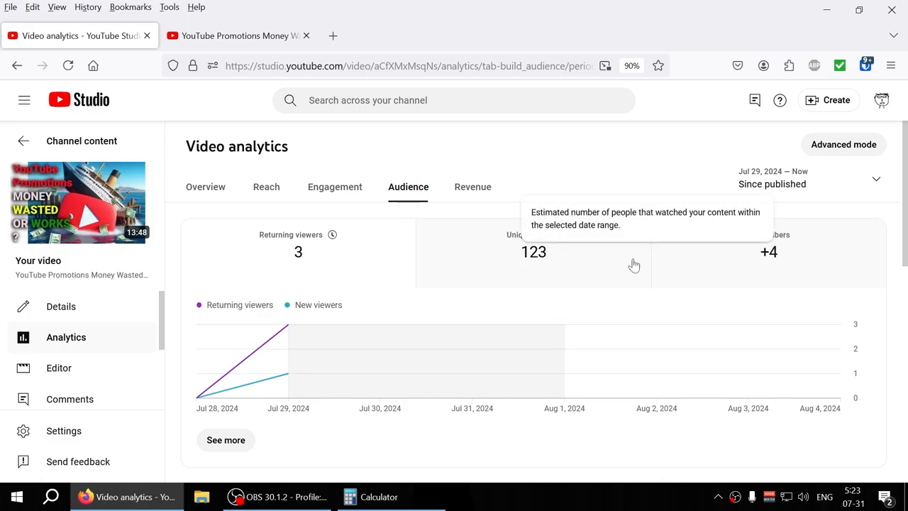
pyautogui.moveTo(561, 264)
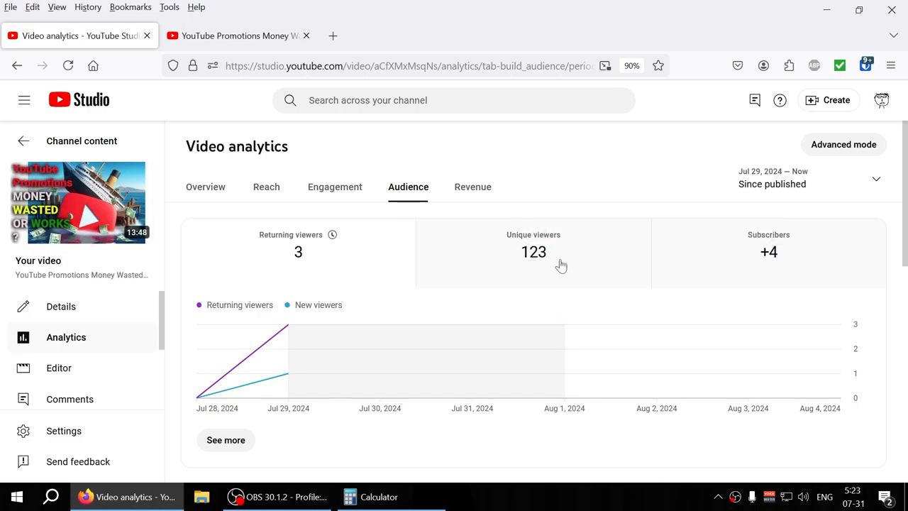
pyautogui.moveTo(789, 261)
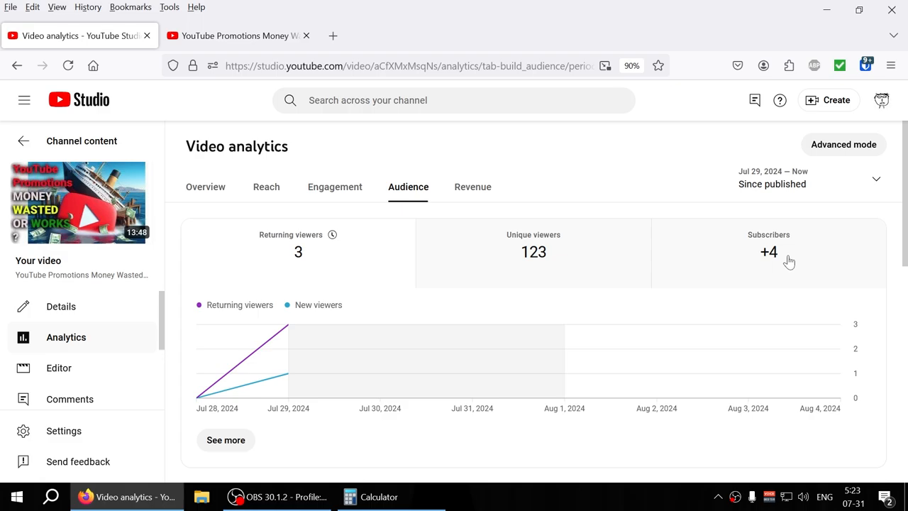
pyautogui.click(875, 178)
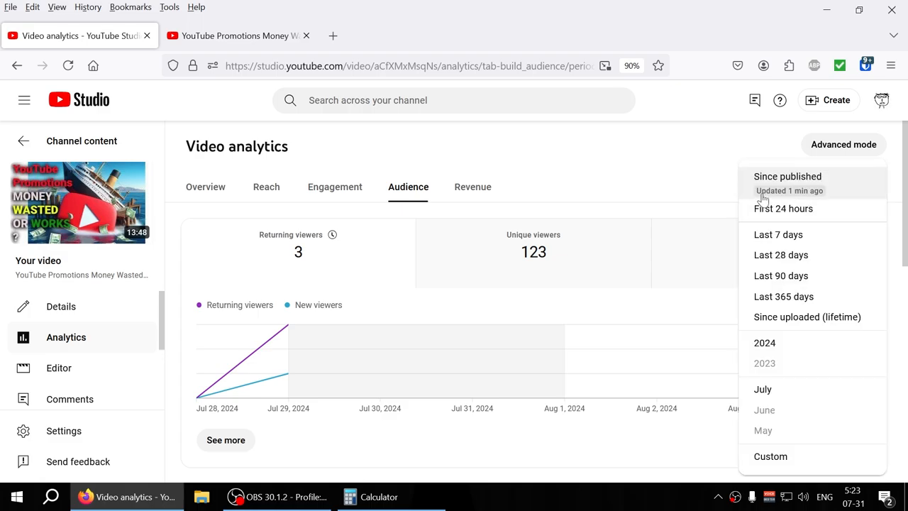
pyautogui.click(787, 176)
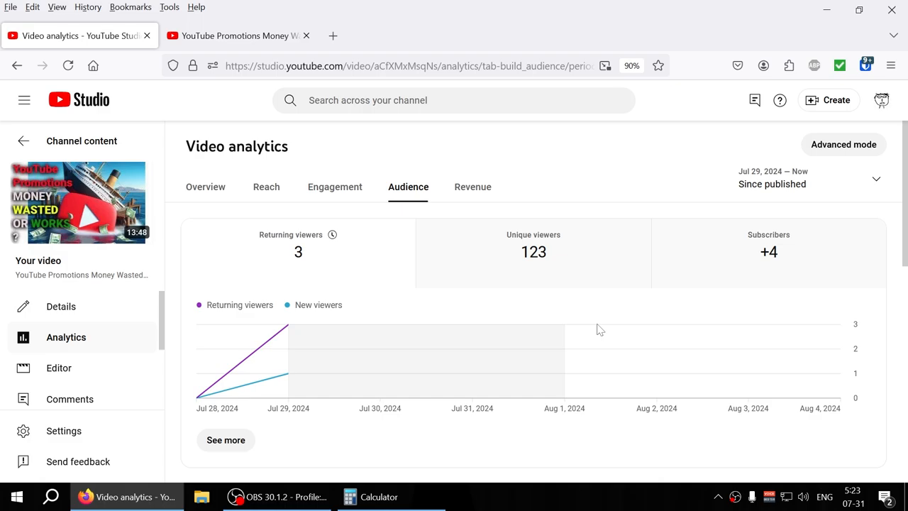
pyautogui.moveTo(631, 170)
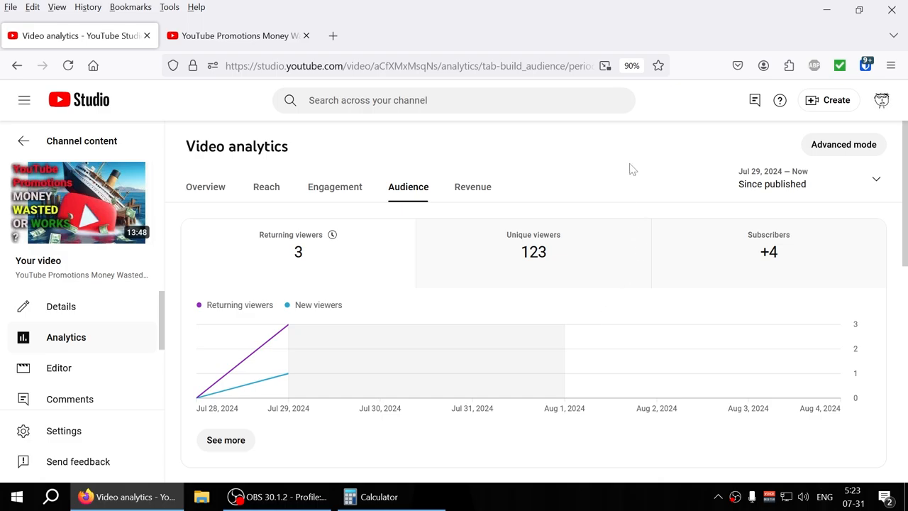
pyautogui.moveTo(408, 187)
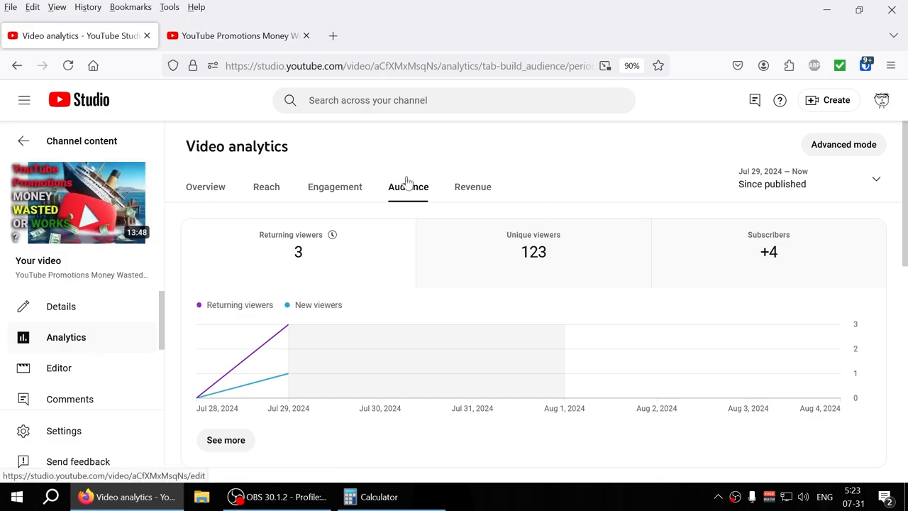
pyautogui.moveTo(90, 151)
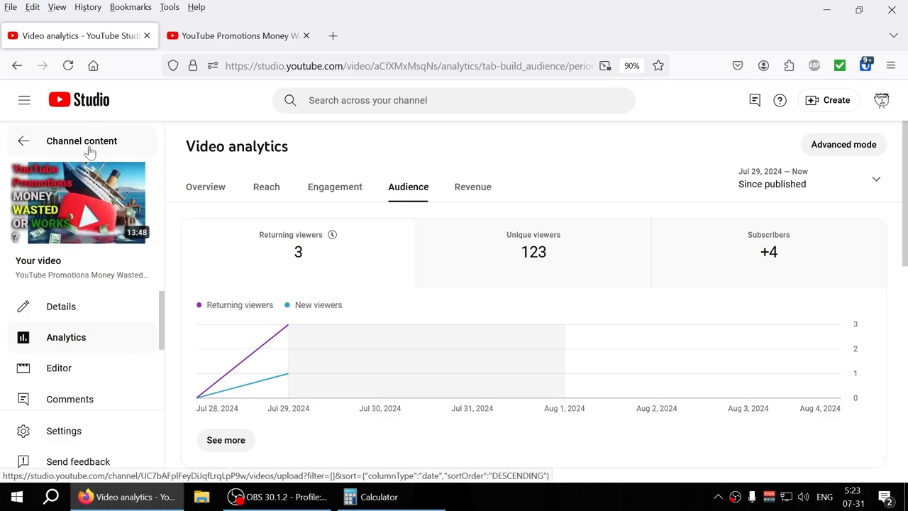
# Step: Show the Promotions table: active $3.21 promotion with 294 views, plus one disapproved
pyautogui.click(81, 140)
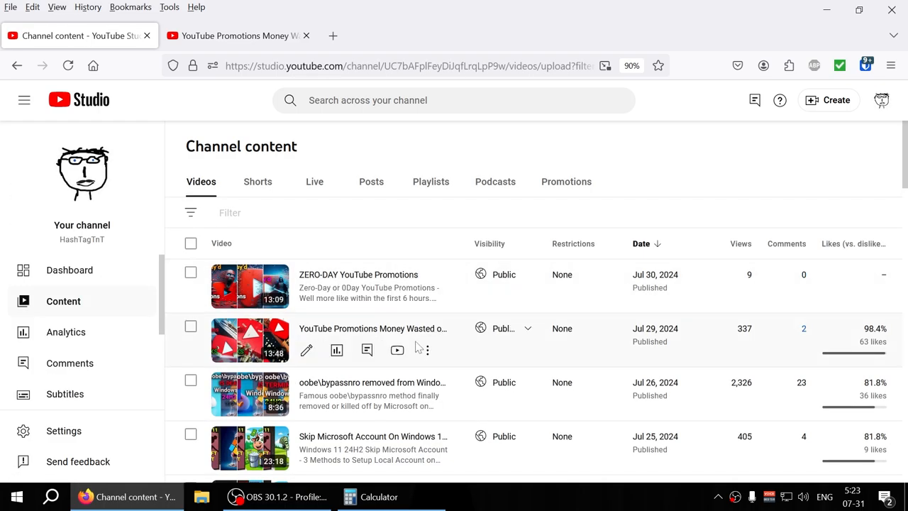
pyautogui.moveTo(336, 349)
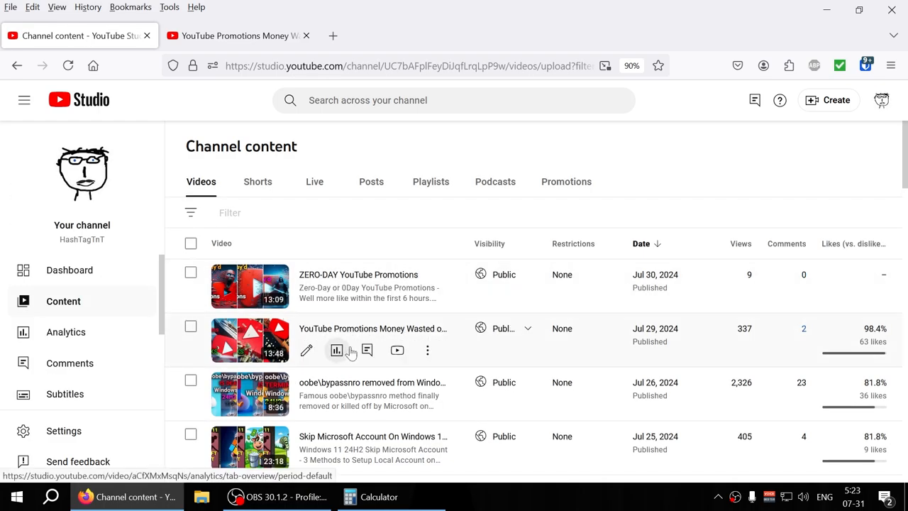
pyautogui.moveTo(459, 363)
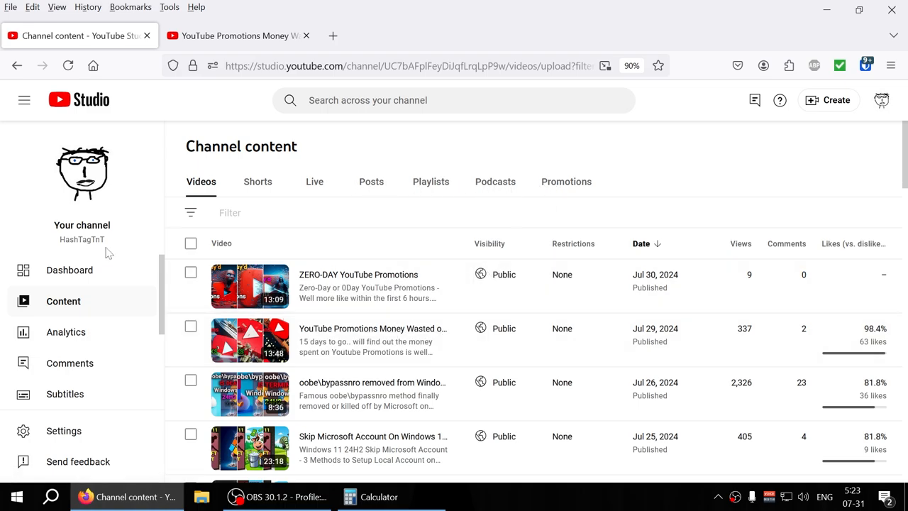
pyautogui.click(566, 182)
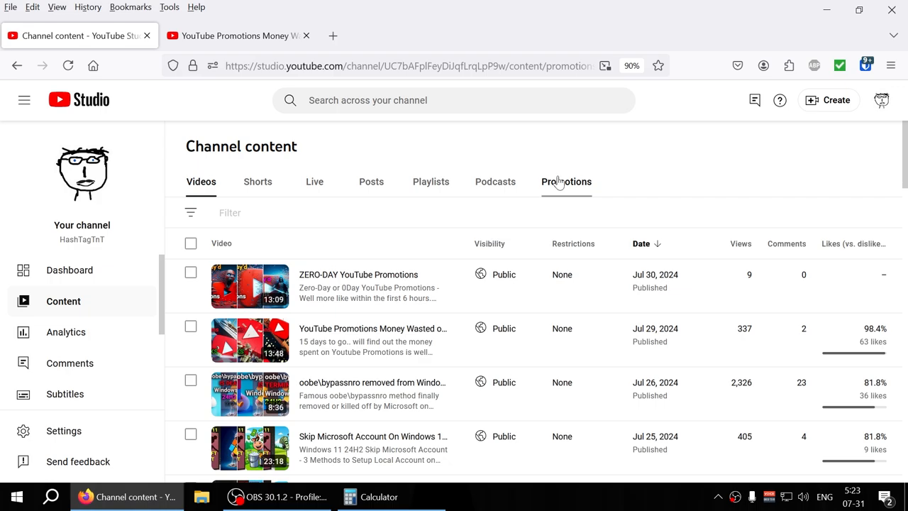
pyautogui.click(566, 182)
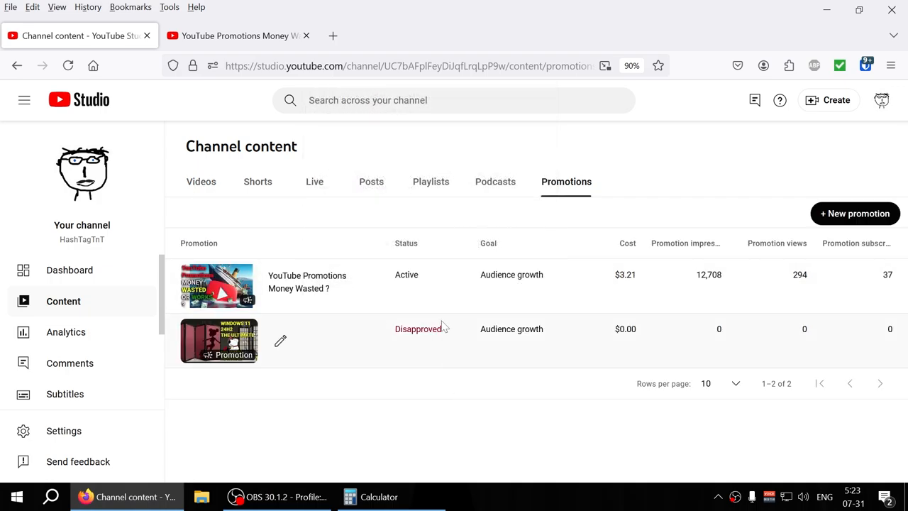
pyautogui.click(417, 328)
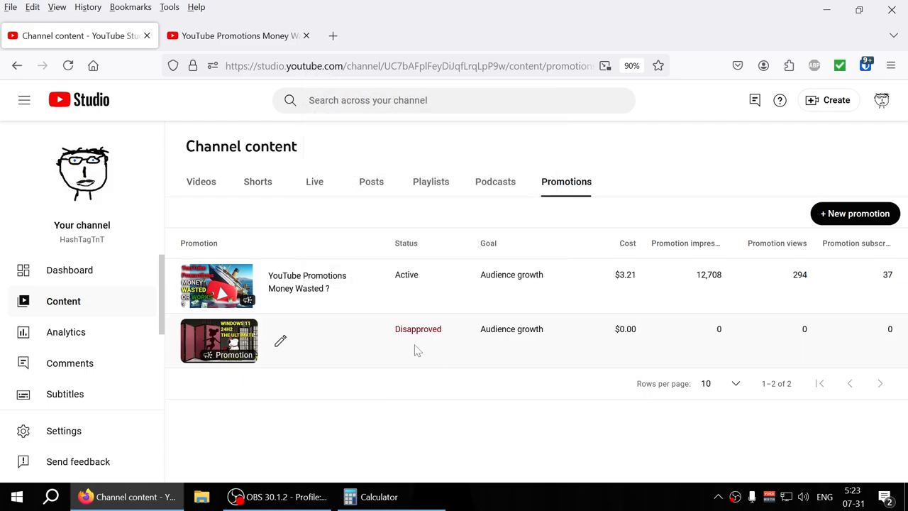
pyautogui.moveTo(440, 354)
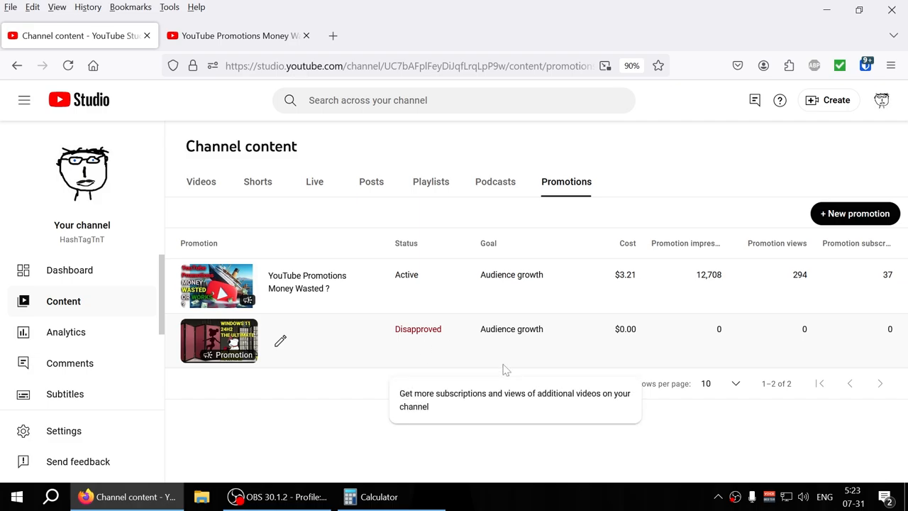
pyautogui.moveTo(599, 367)
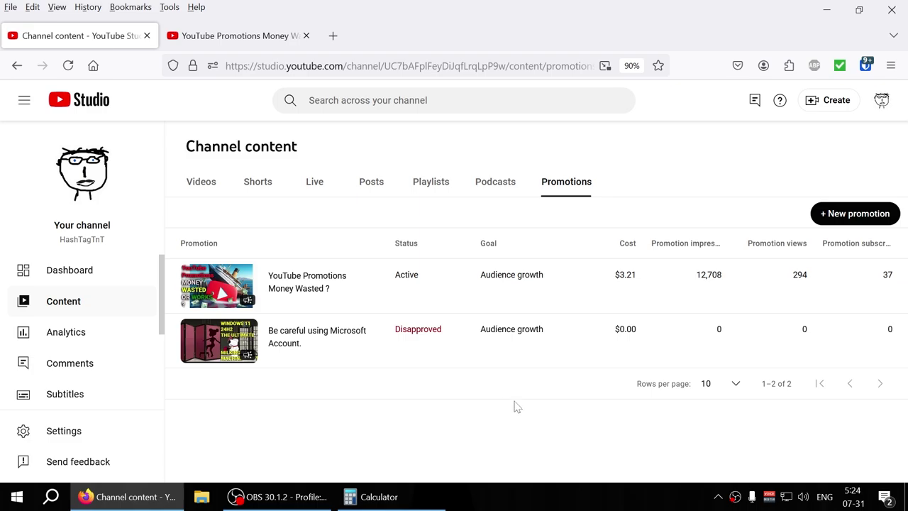
pyautogui.moveTo(521, 421)
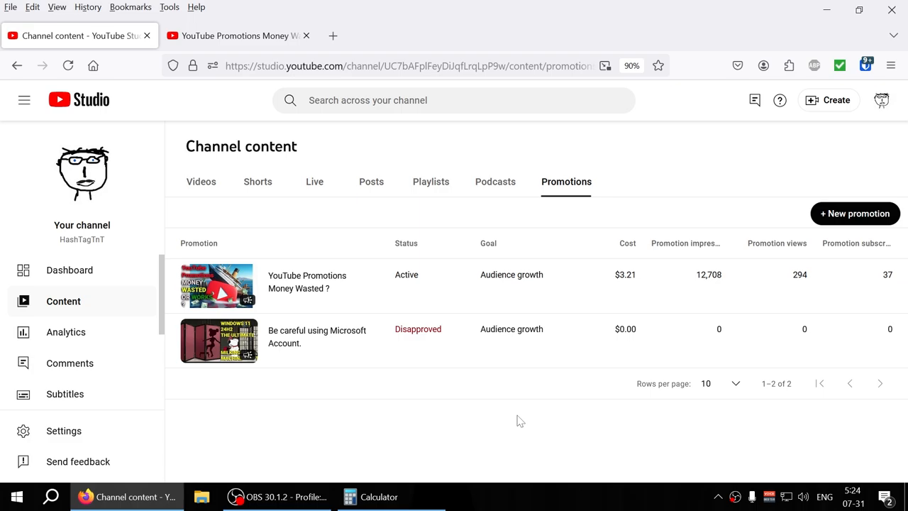
pyautogui.moveTo(487, 373)
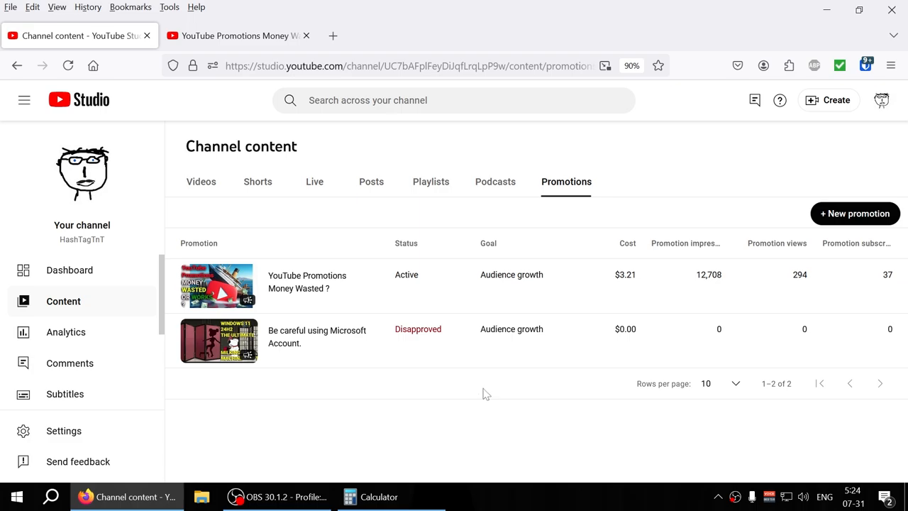
pyautogui.moveTo(134, 295)
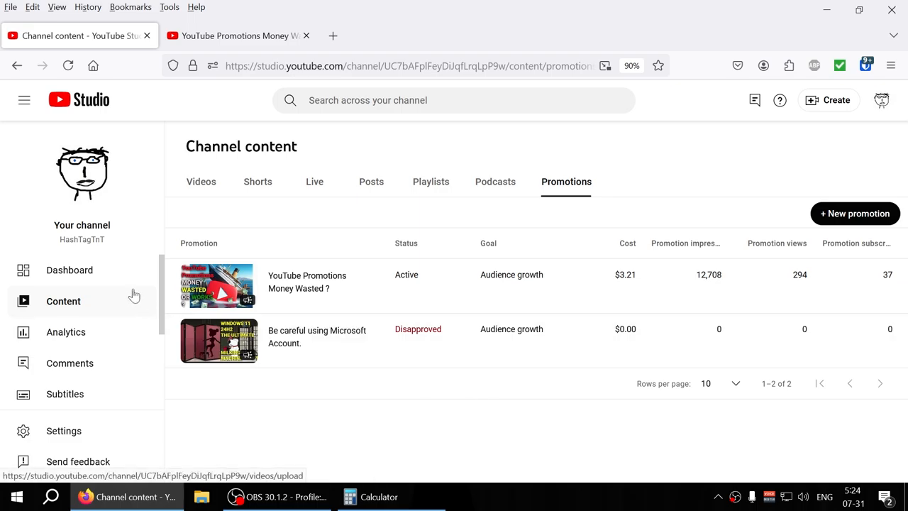
# Step: Visit the Dashboard, then return to the video list showing 337 views and 98.4% likes
pyautogui.click(70, 269)
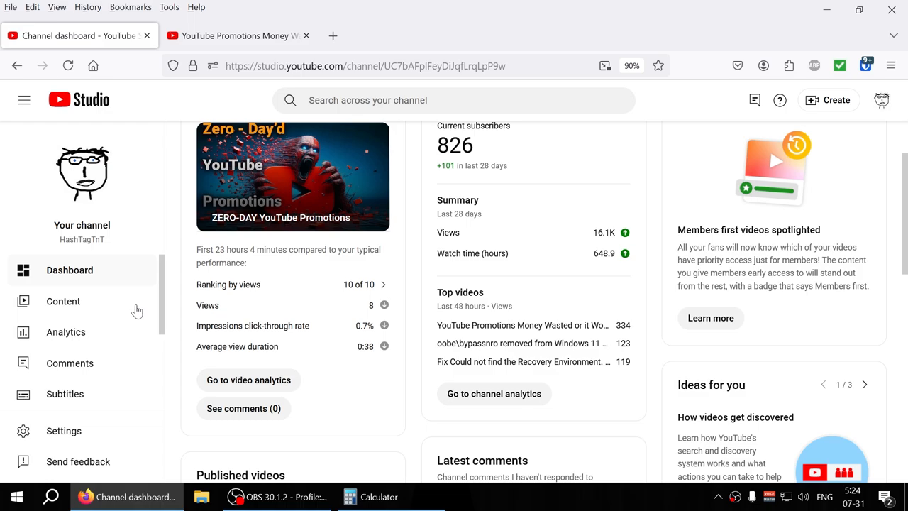
pyautogui.click(63, 300)
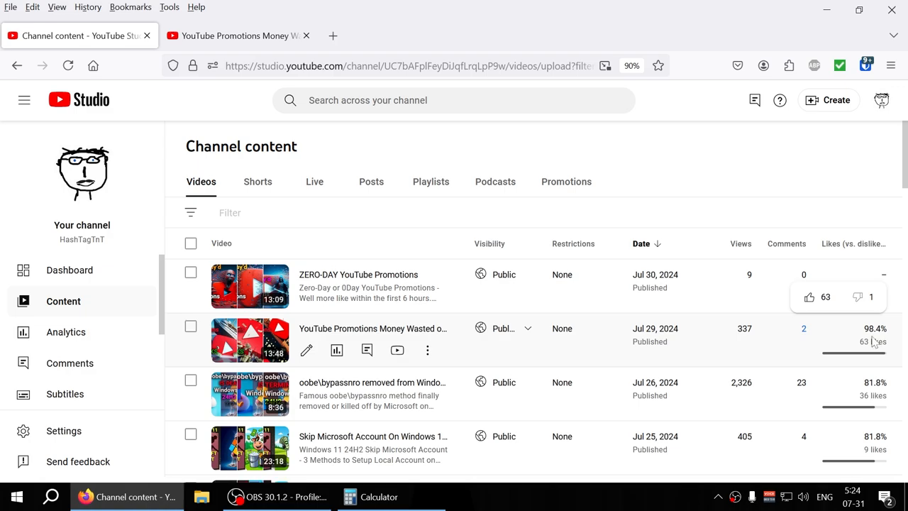
pyautogui.moveTo(516, 349)
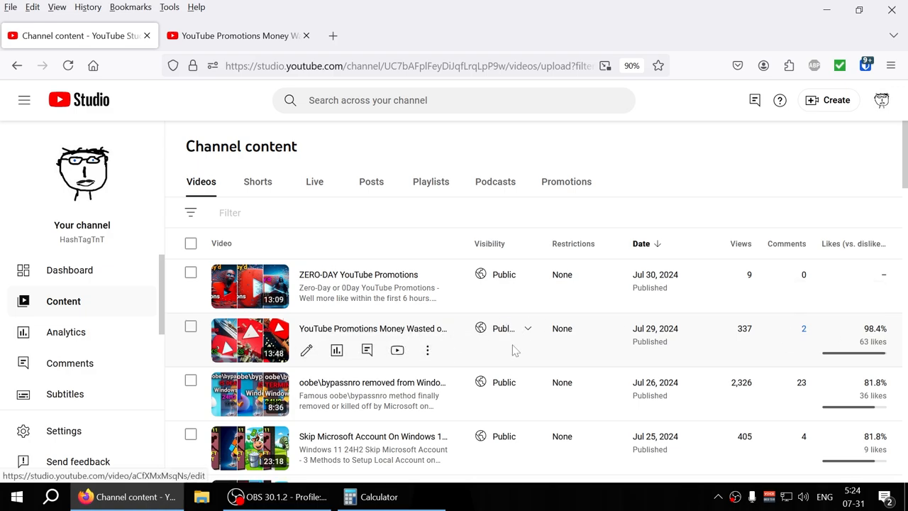
pyautogui.moveTo(555, 360)
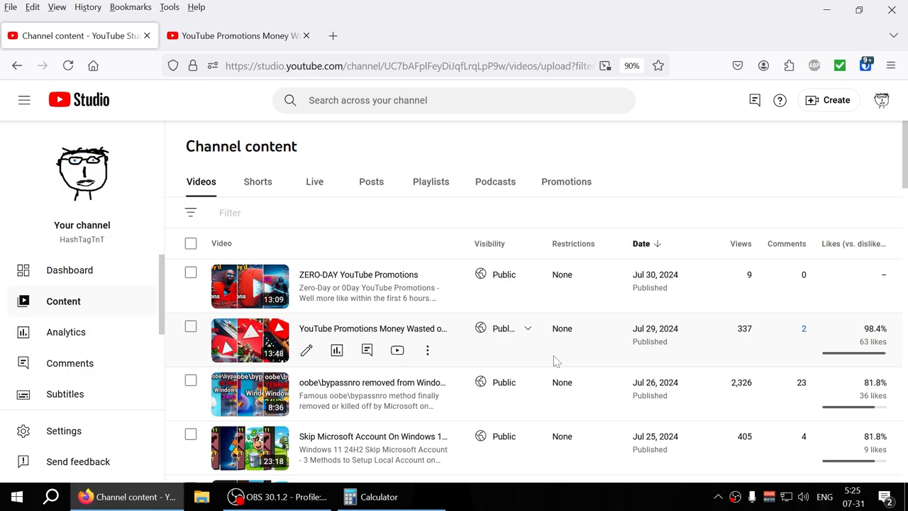
pyautogui.scroll(-3)
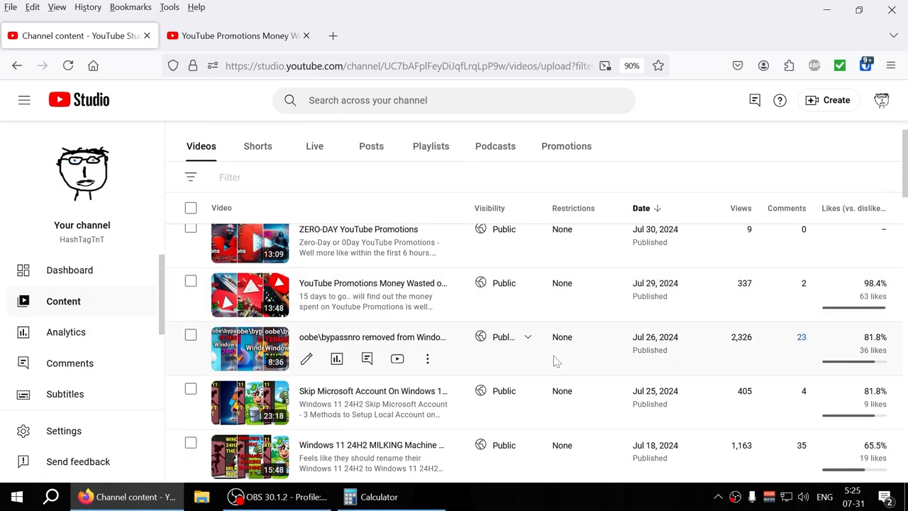
pyautogui.scroll(-3)
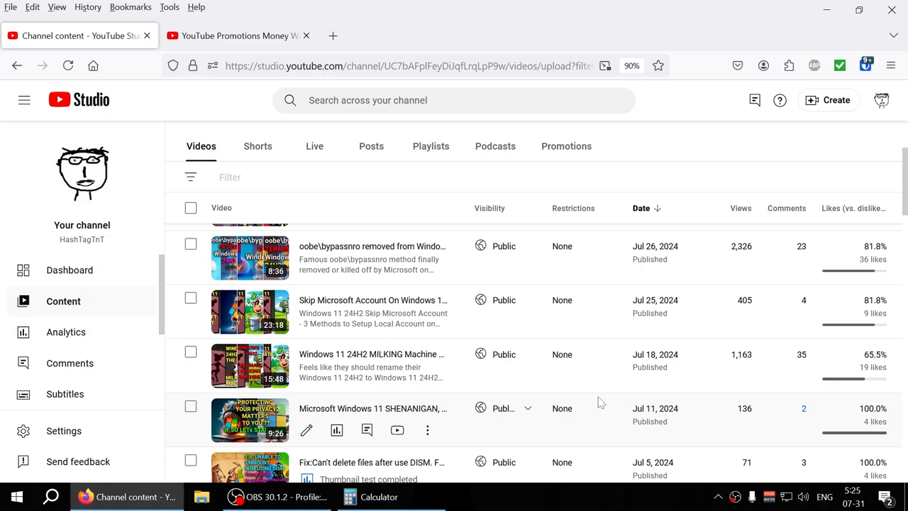
pyautogui.scroll(-3)
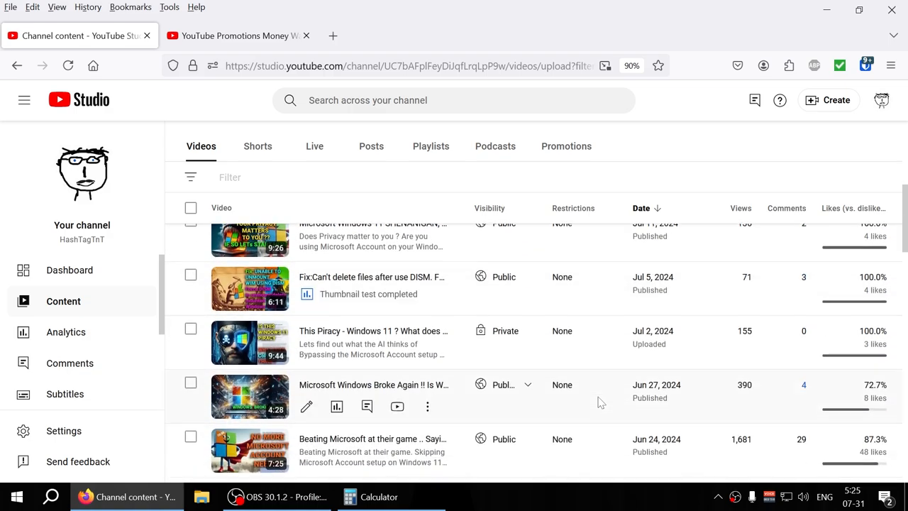
pyautogui.scroll(3)
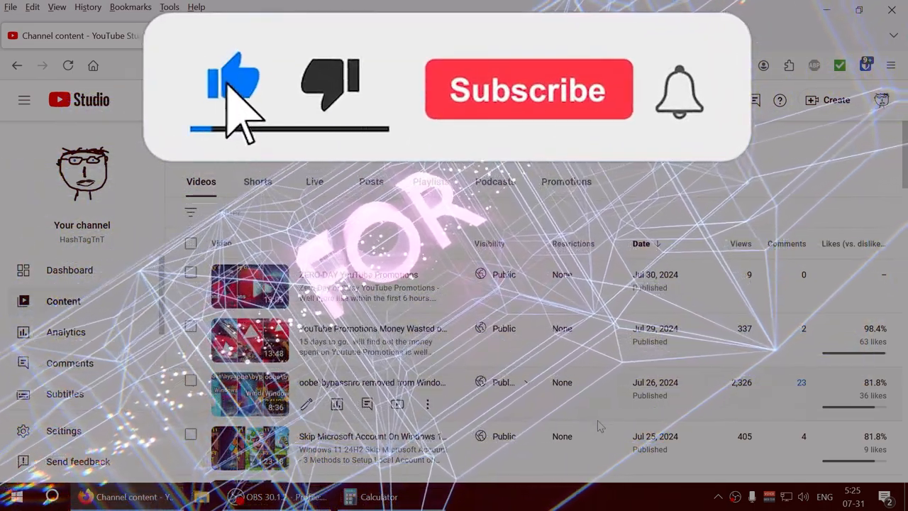
pyautogui.click(527, 90)
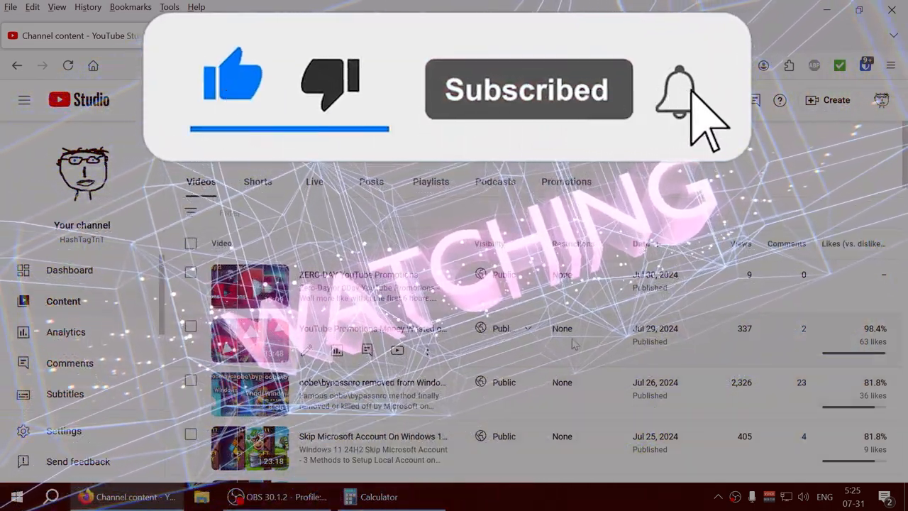